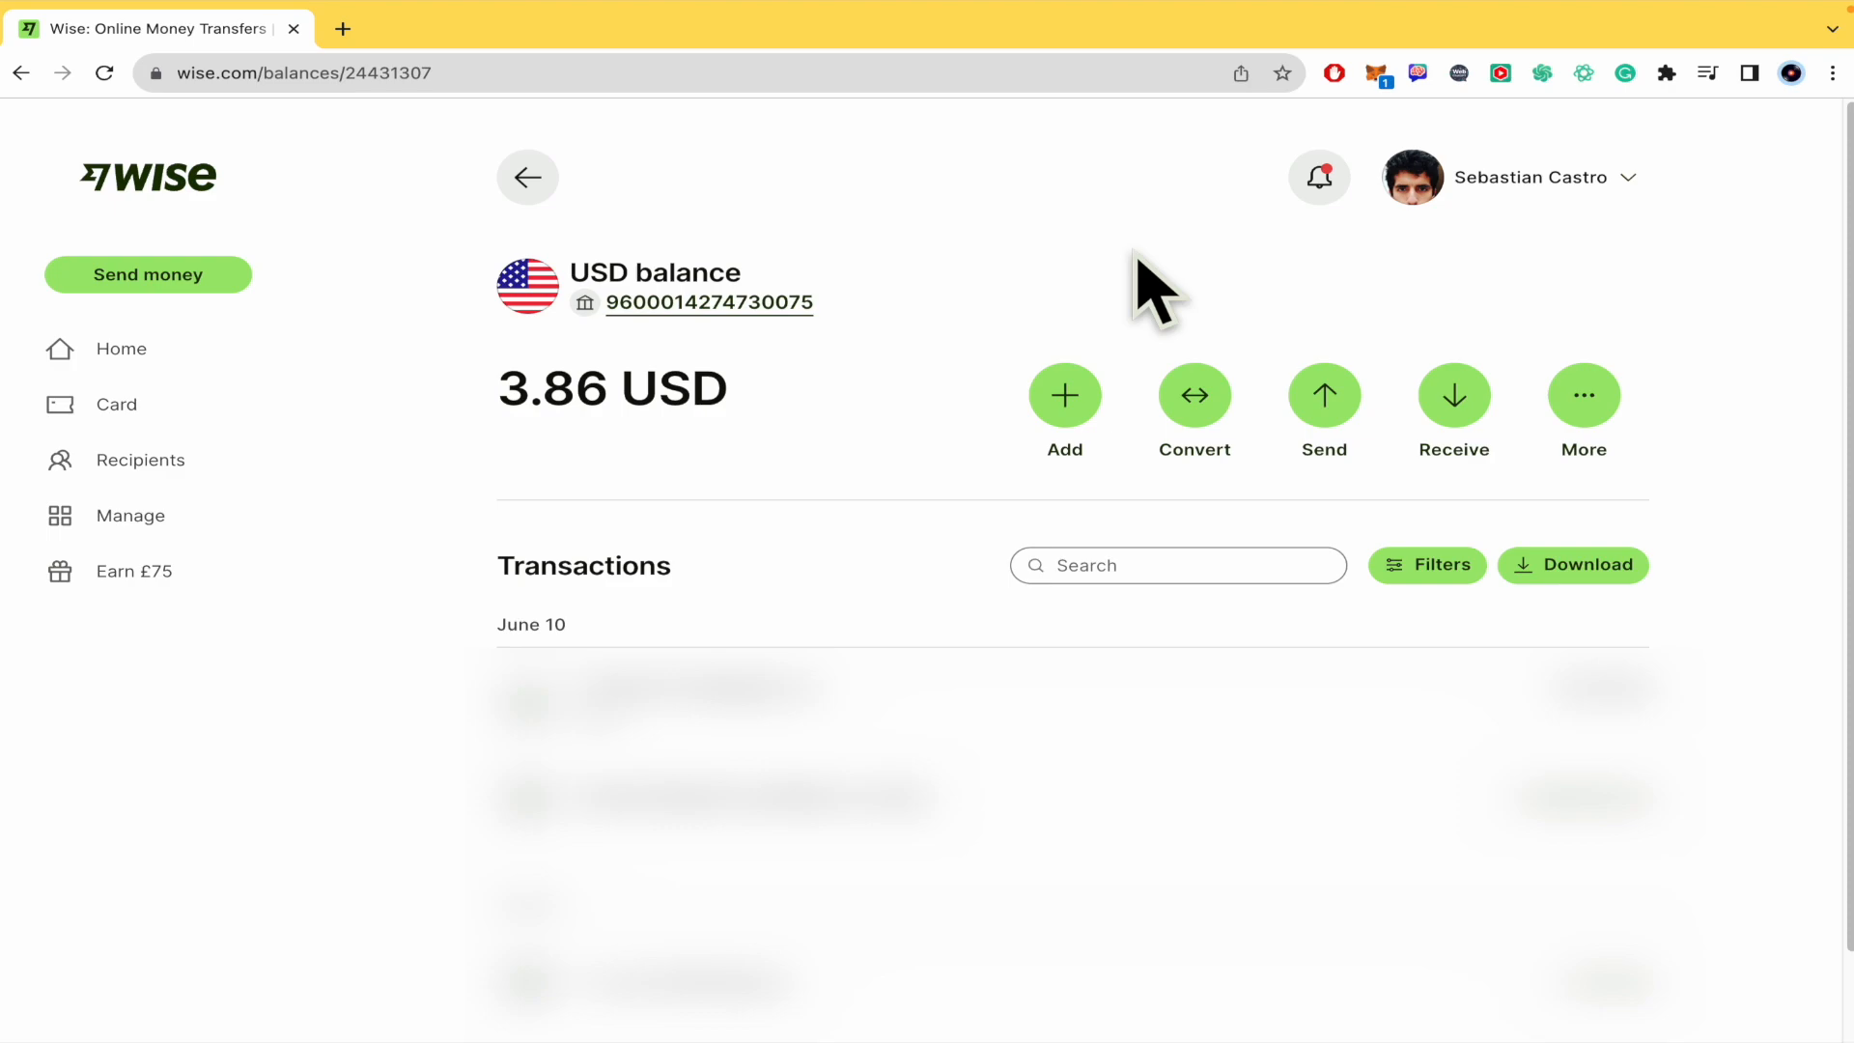
mouse_move(1811, 323)
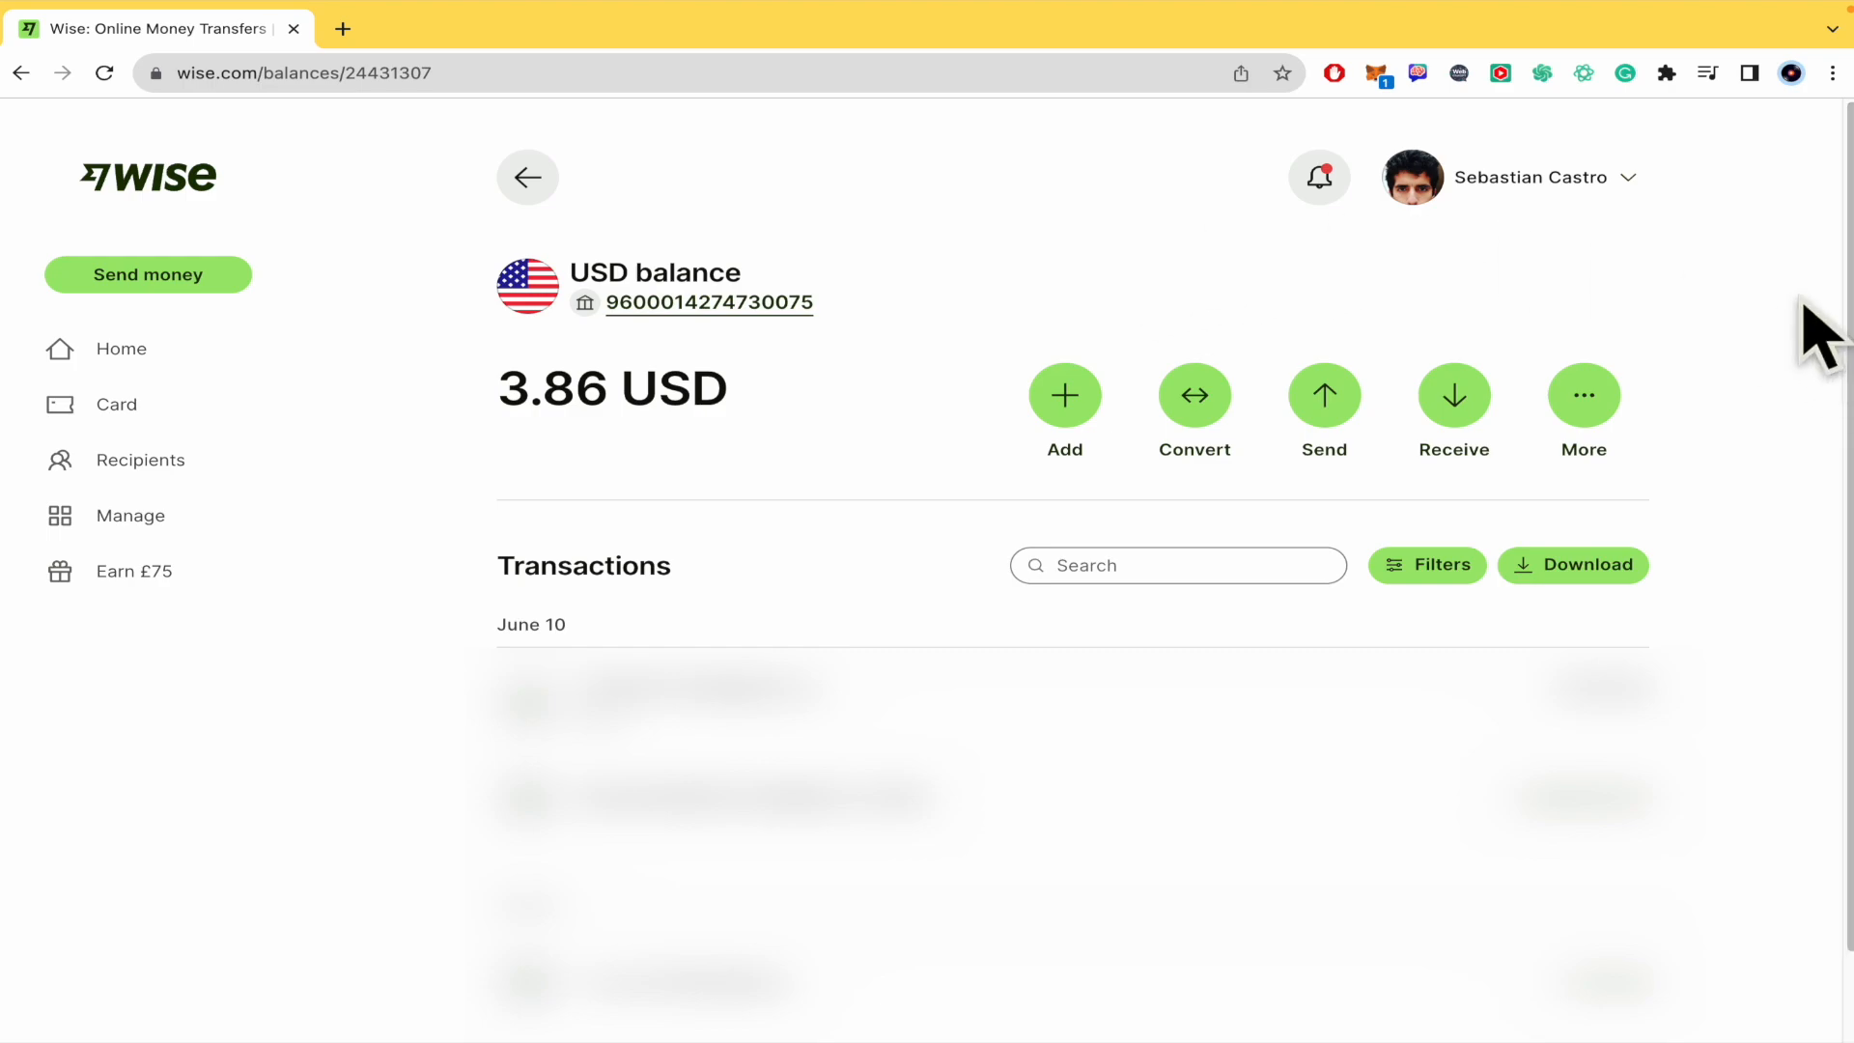
mouse_move(699, 472)
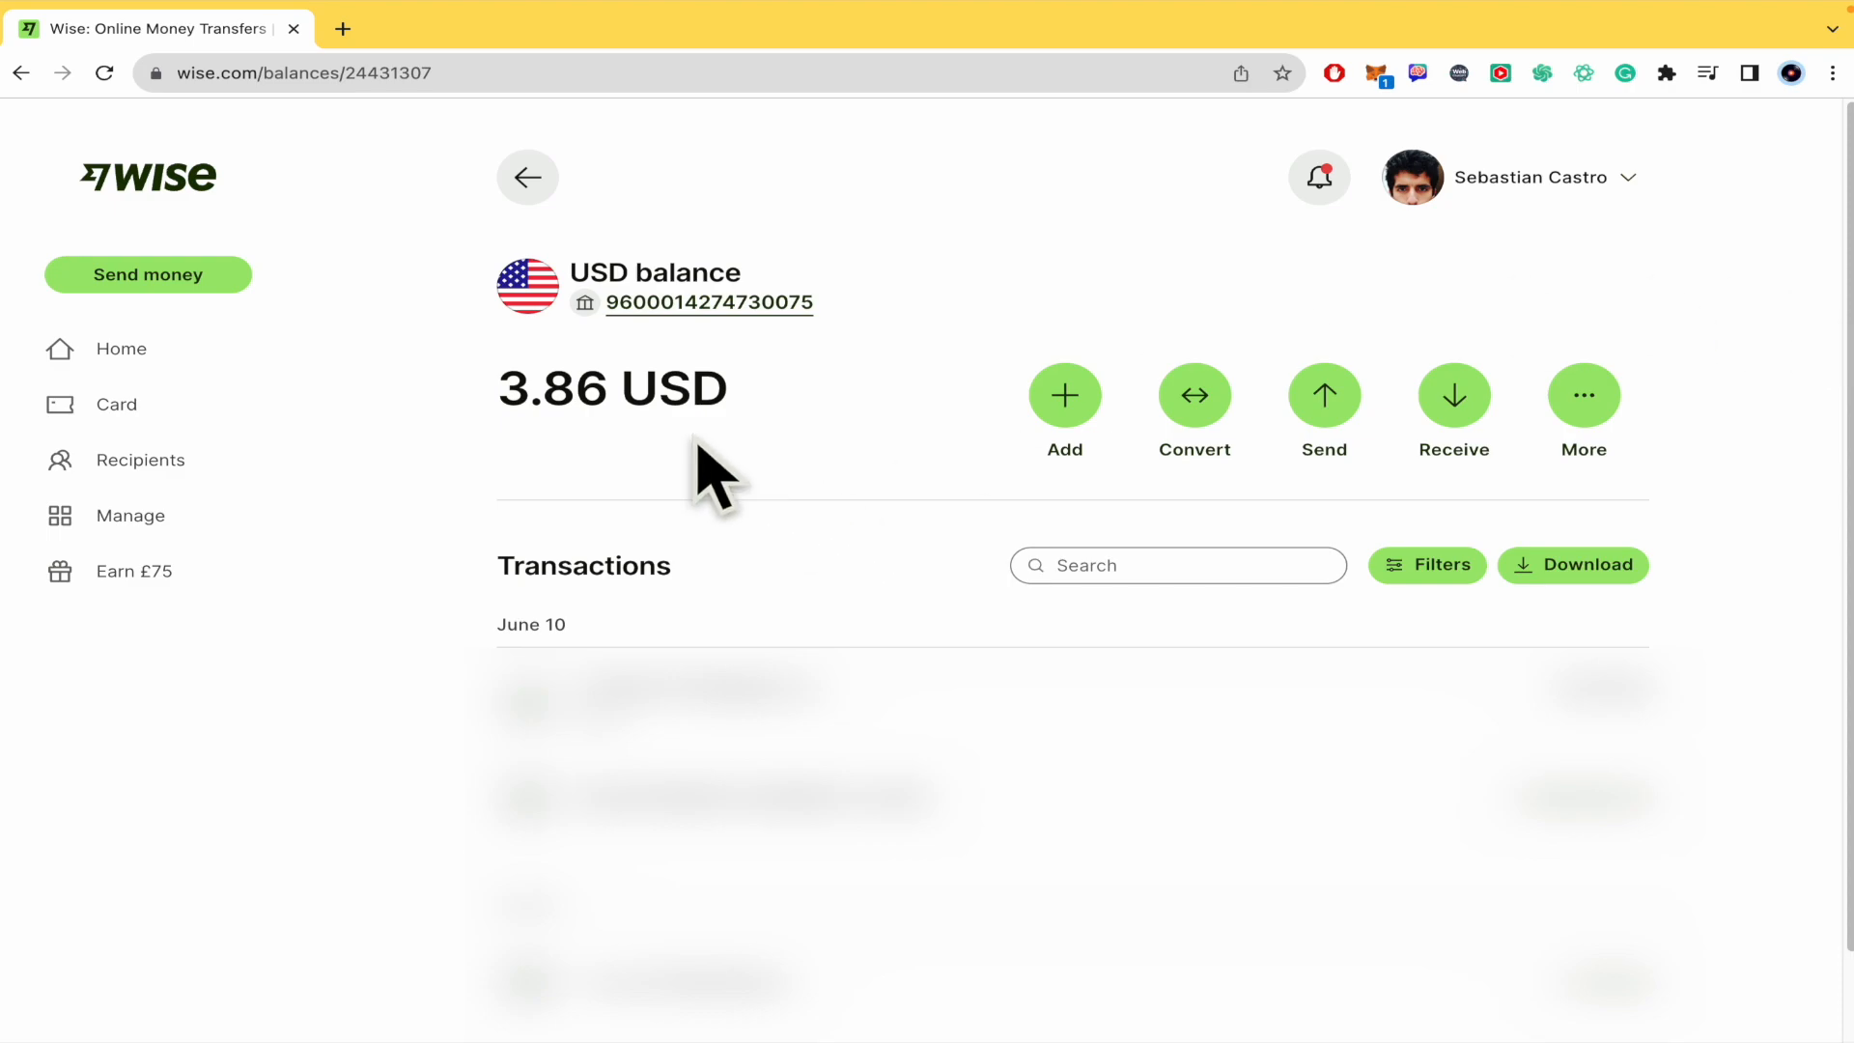
mouse_move(775, 460)
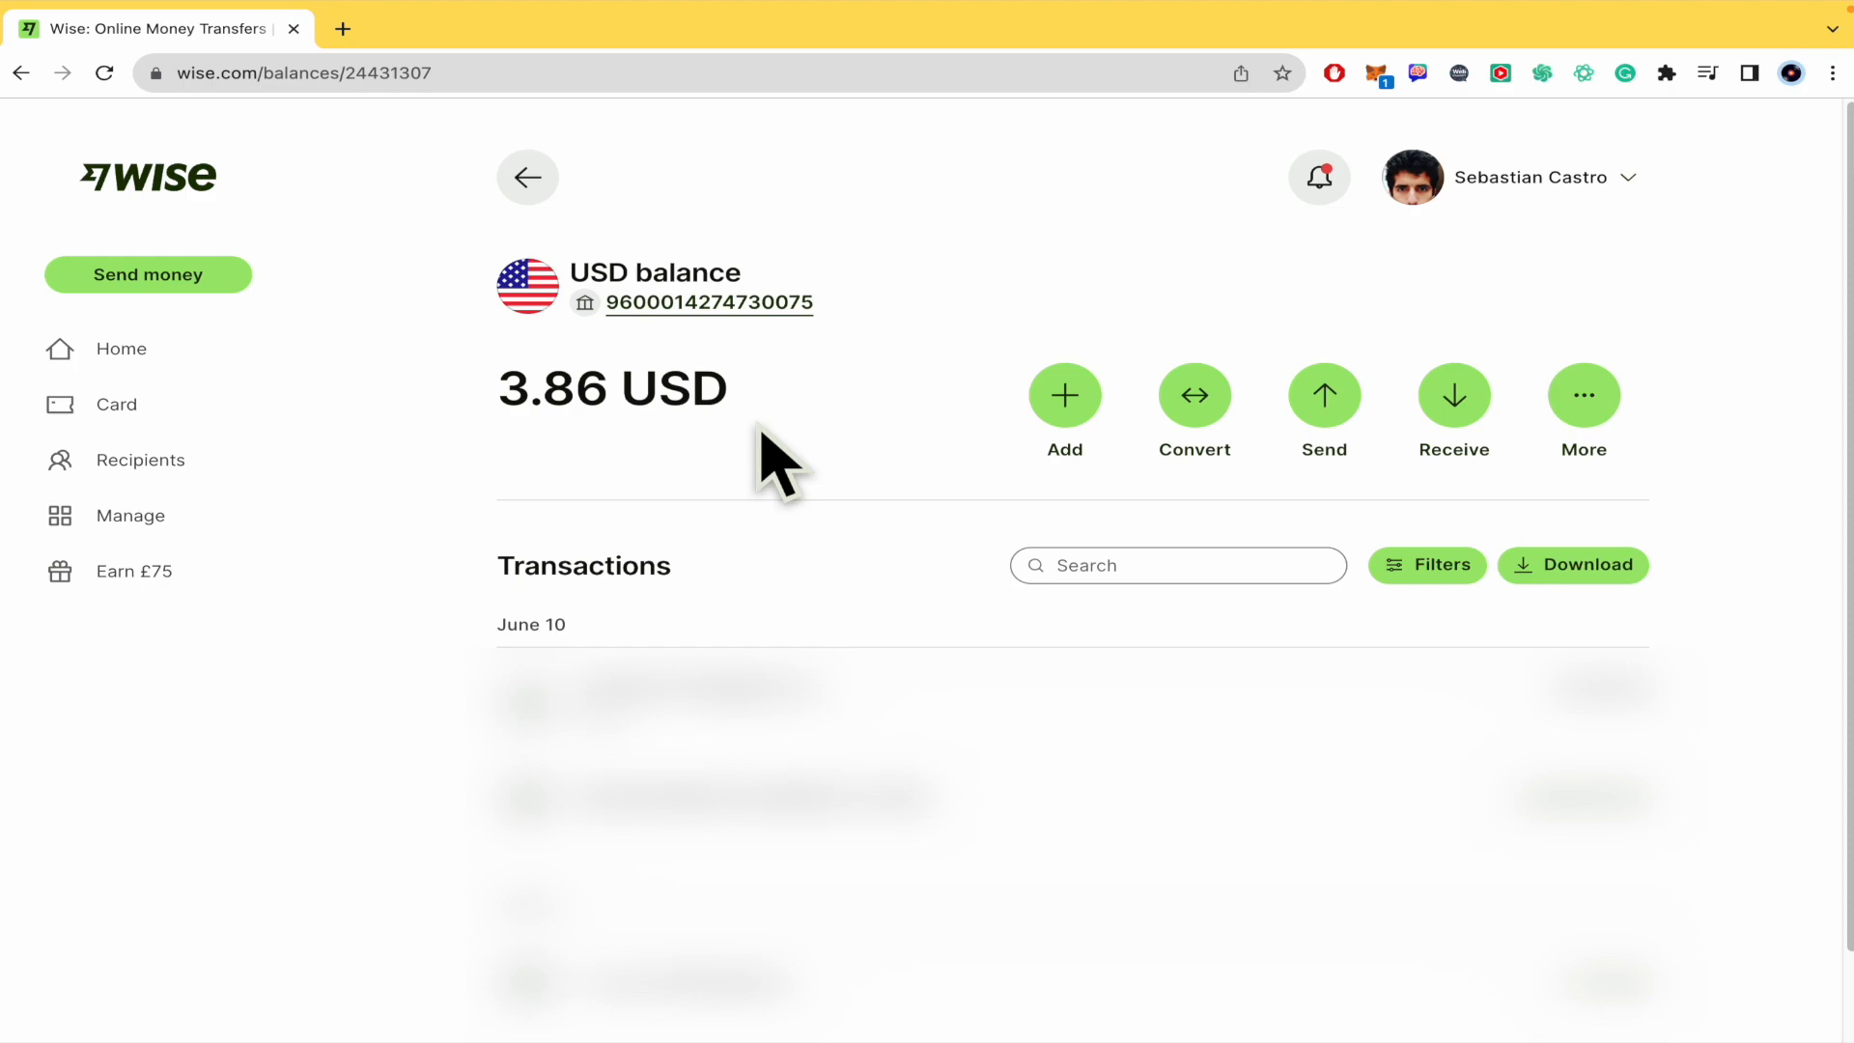
mouse_move(869, 381)
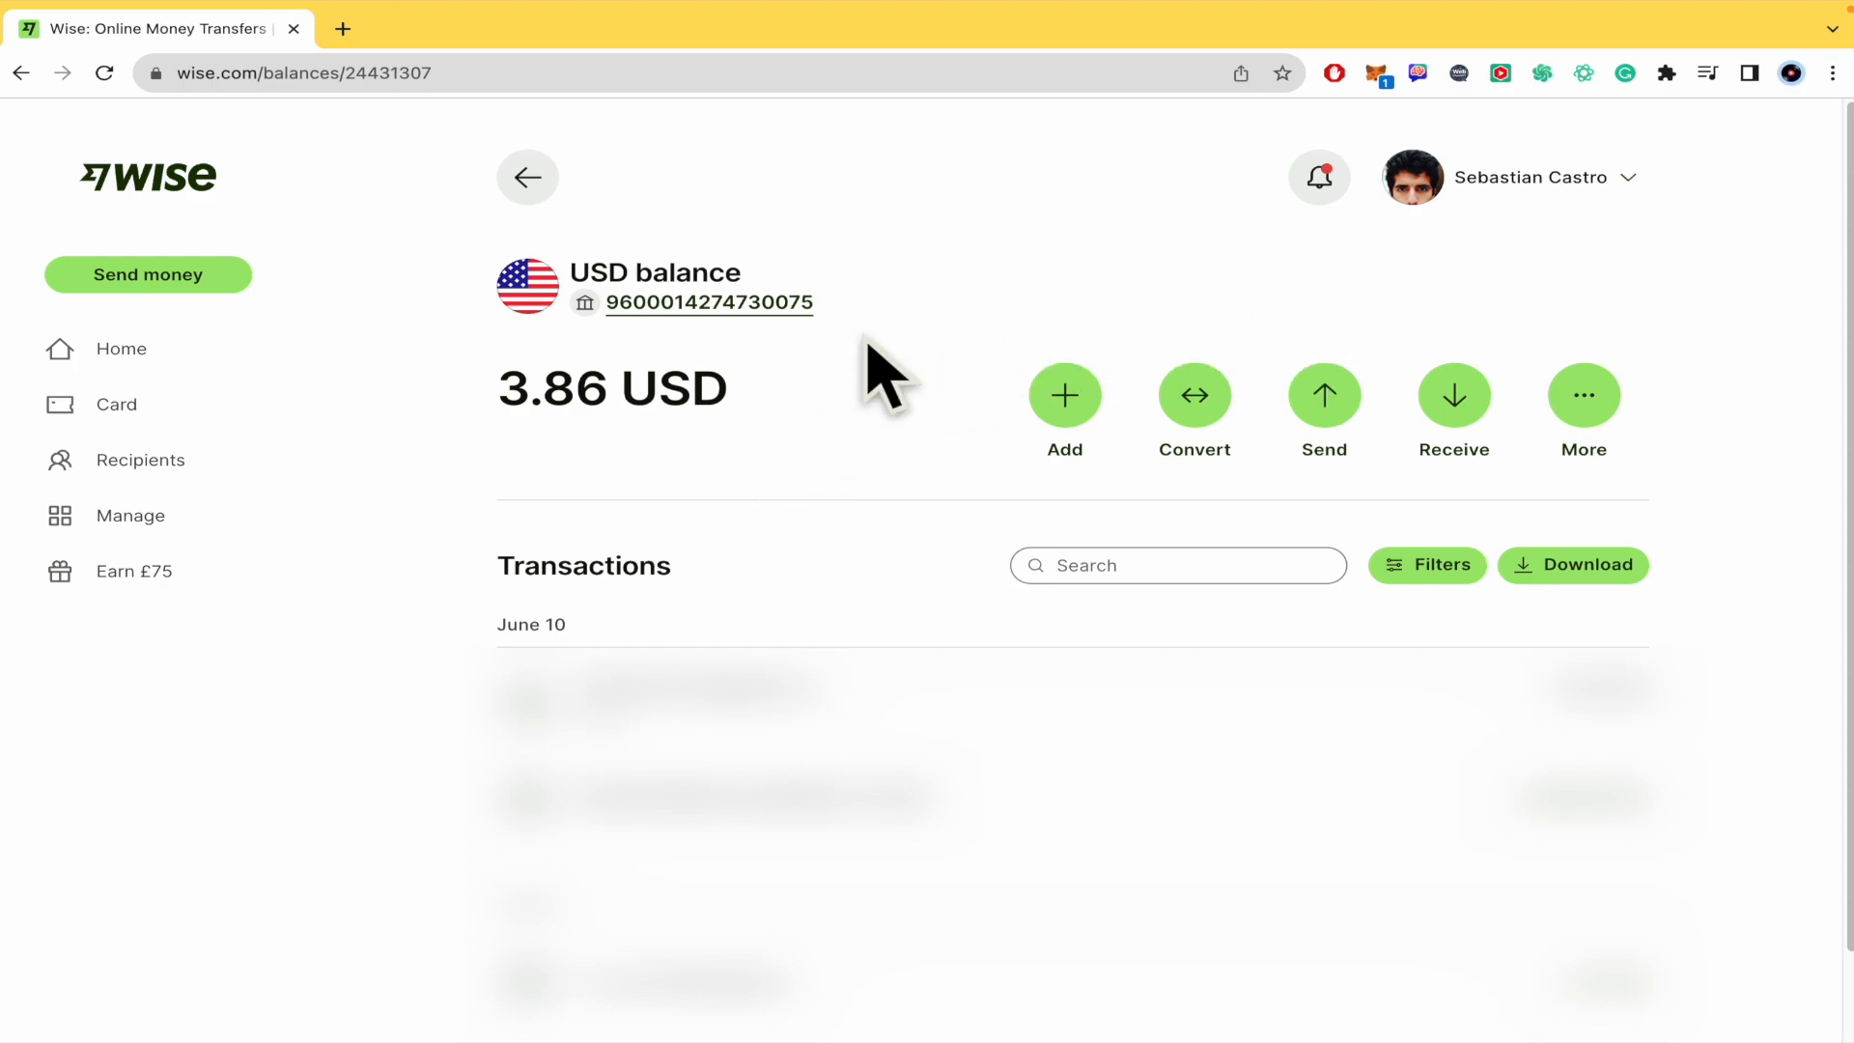
mouse_move(120, 348)
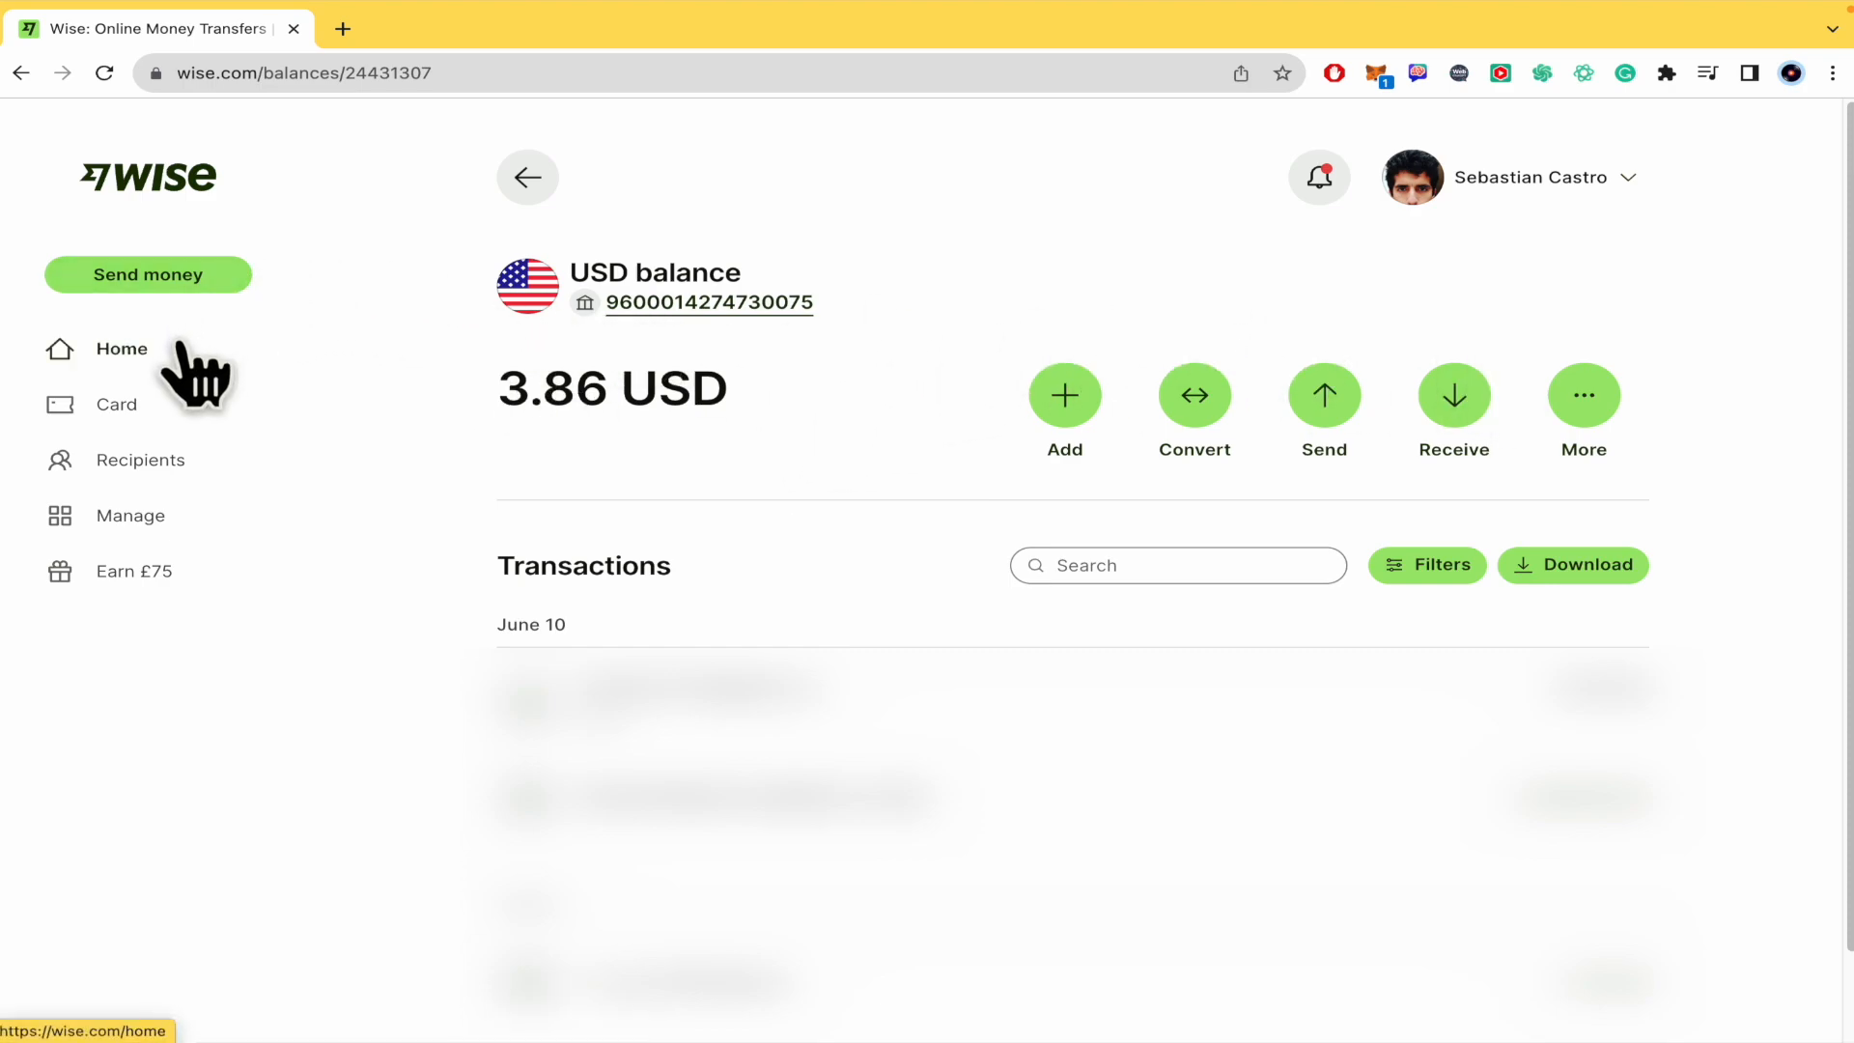
Open the Receive money options for the USD balance.
left_click(122, 349)
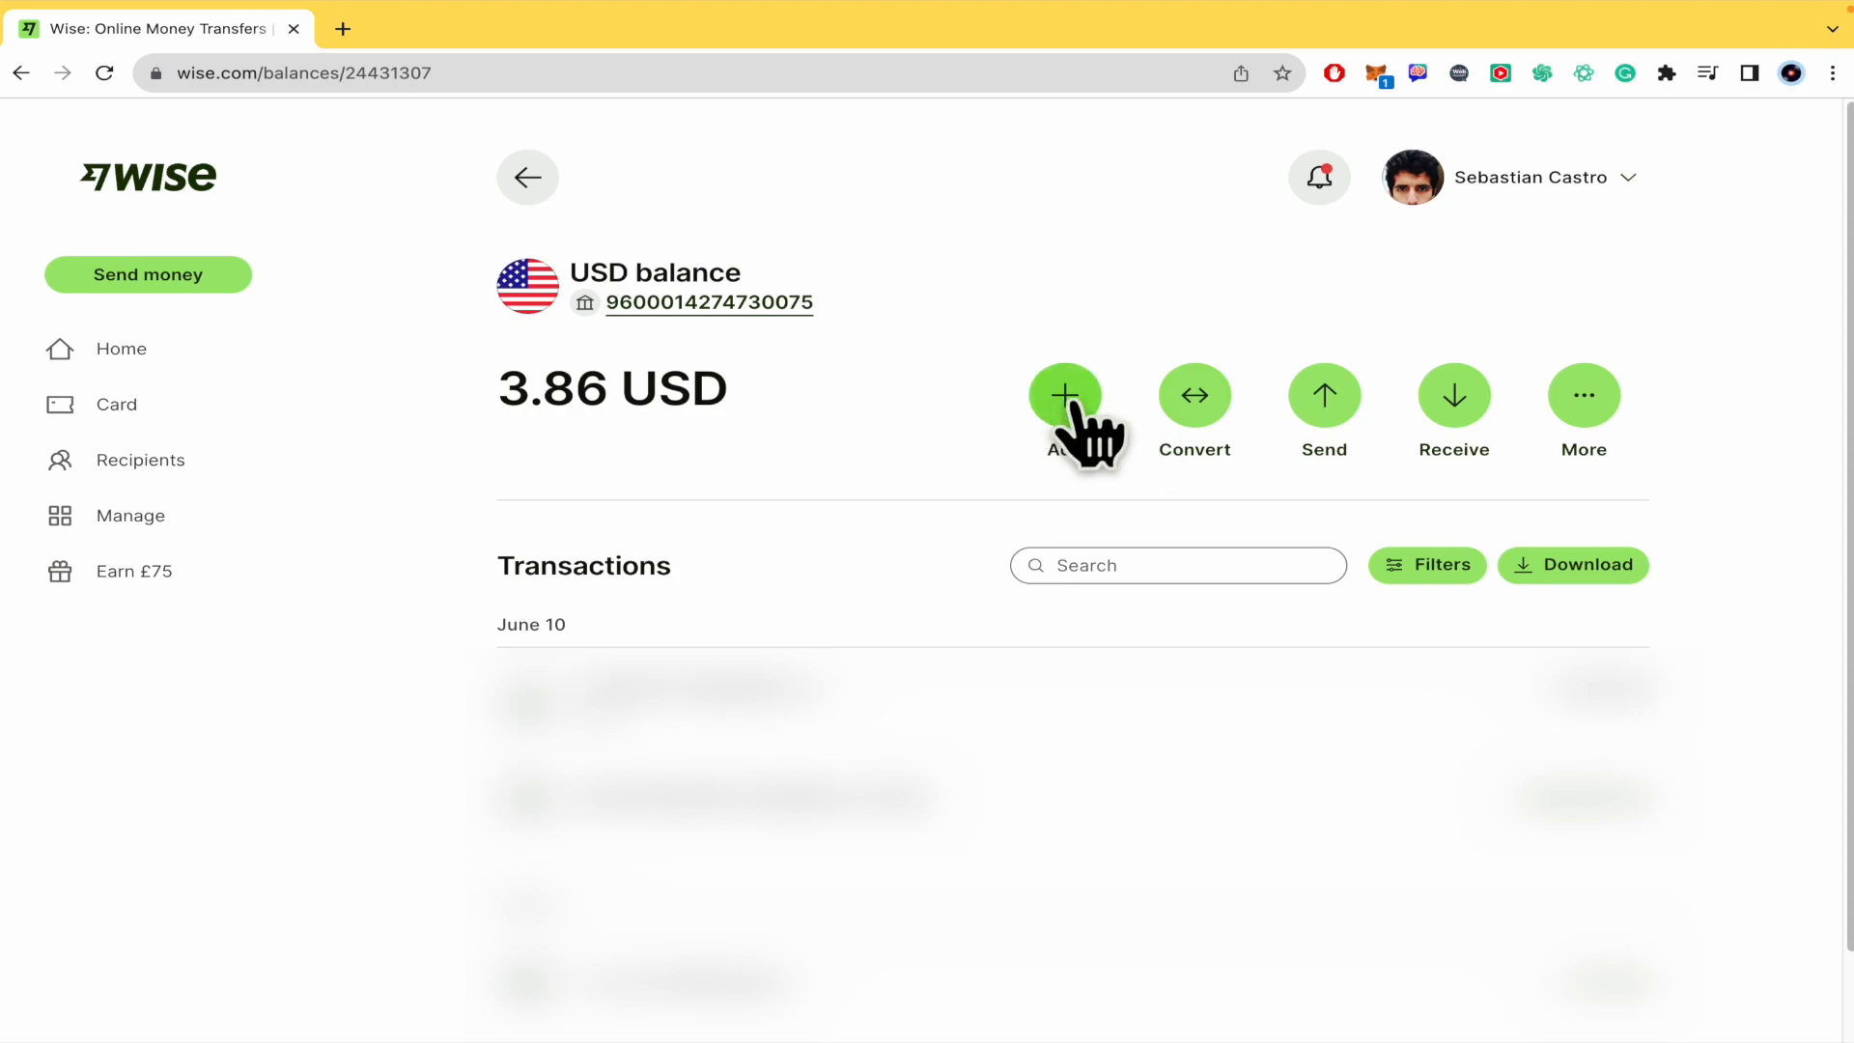
mouse_move(1454, 397)
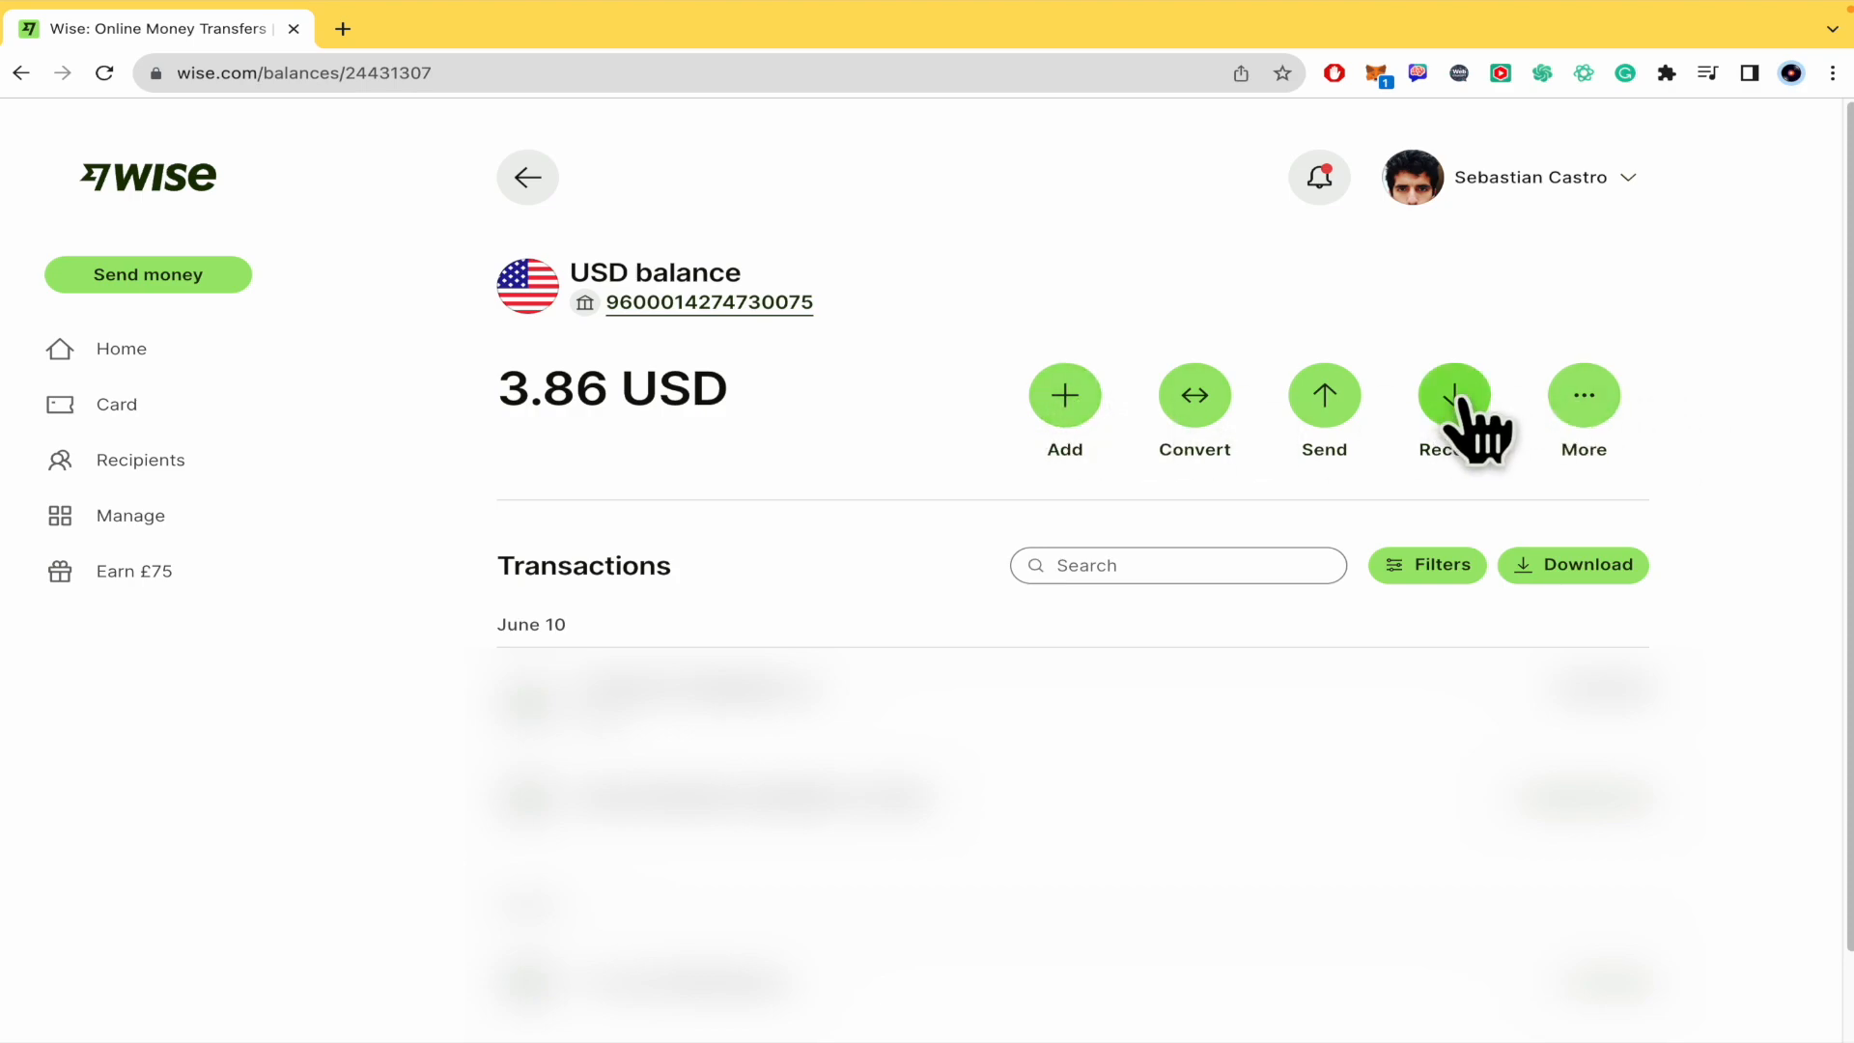
left_click(1454, 394)
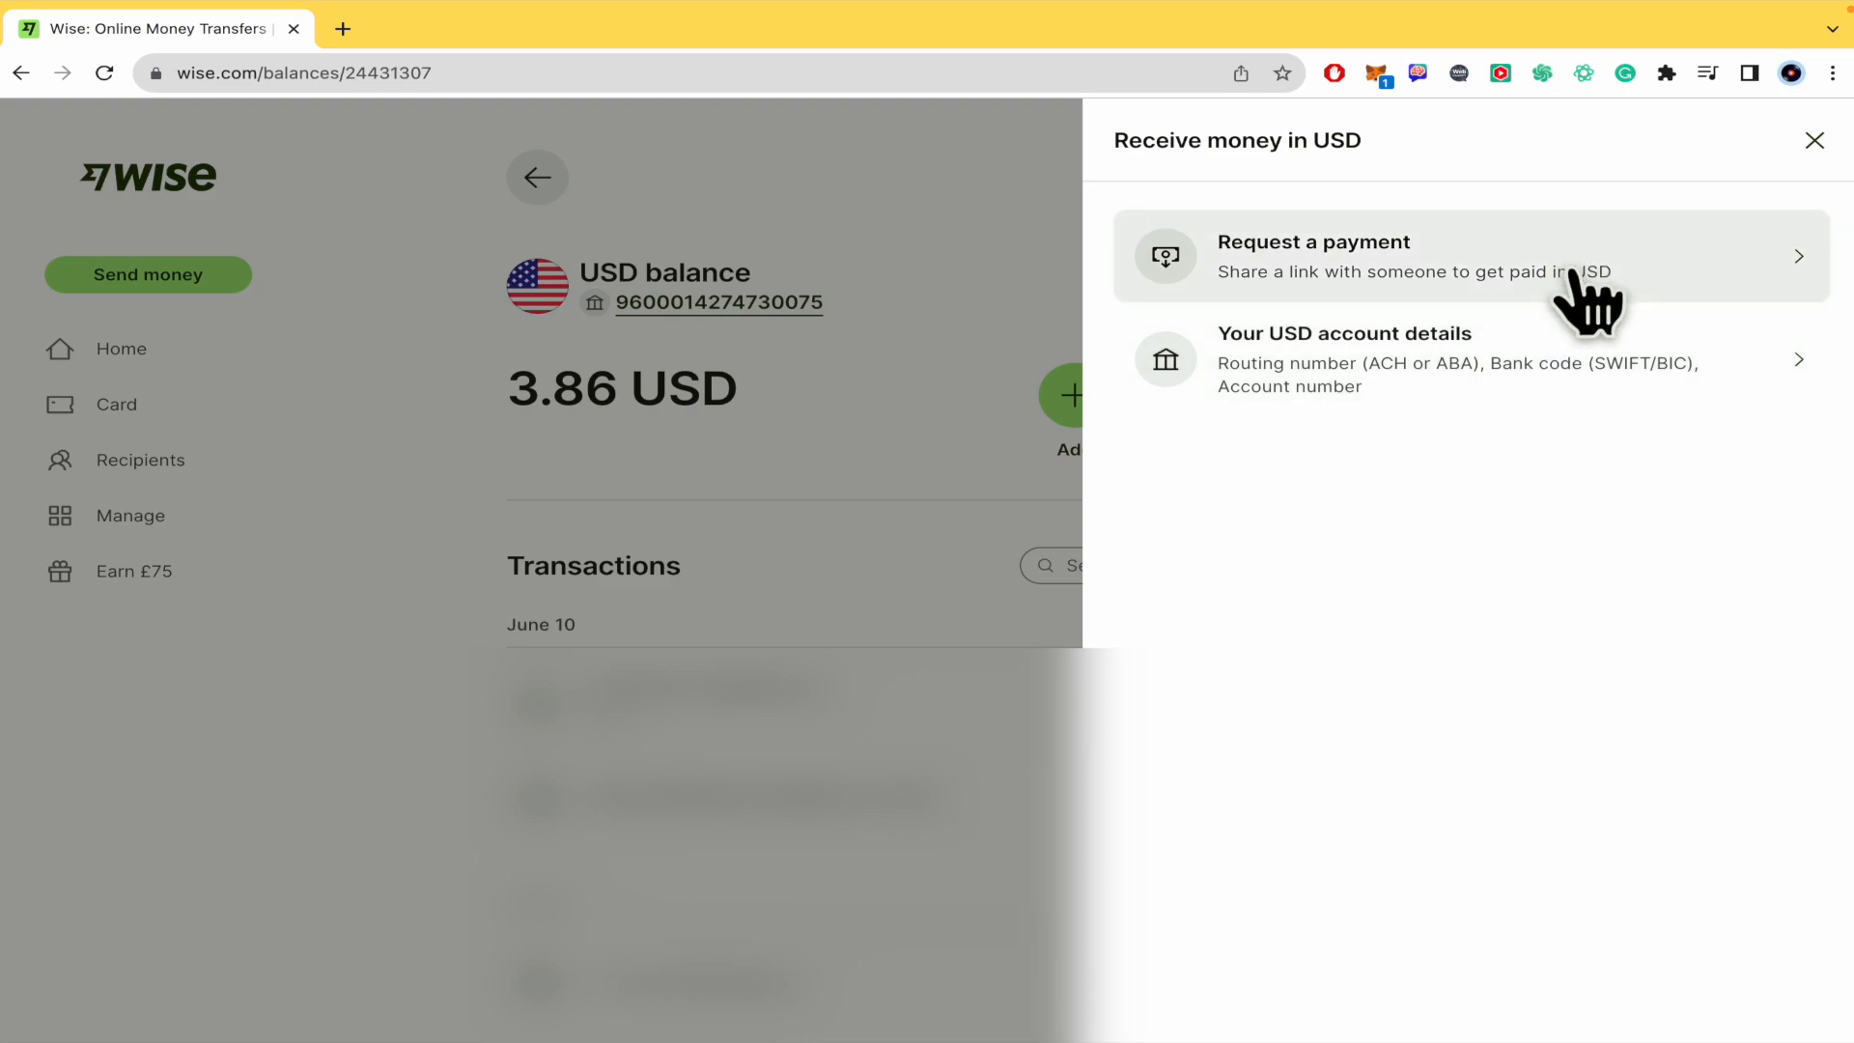
mouse_move(1508, 302)
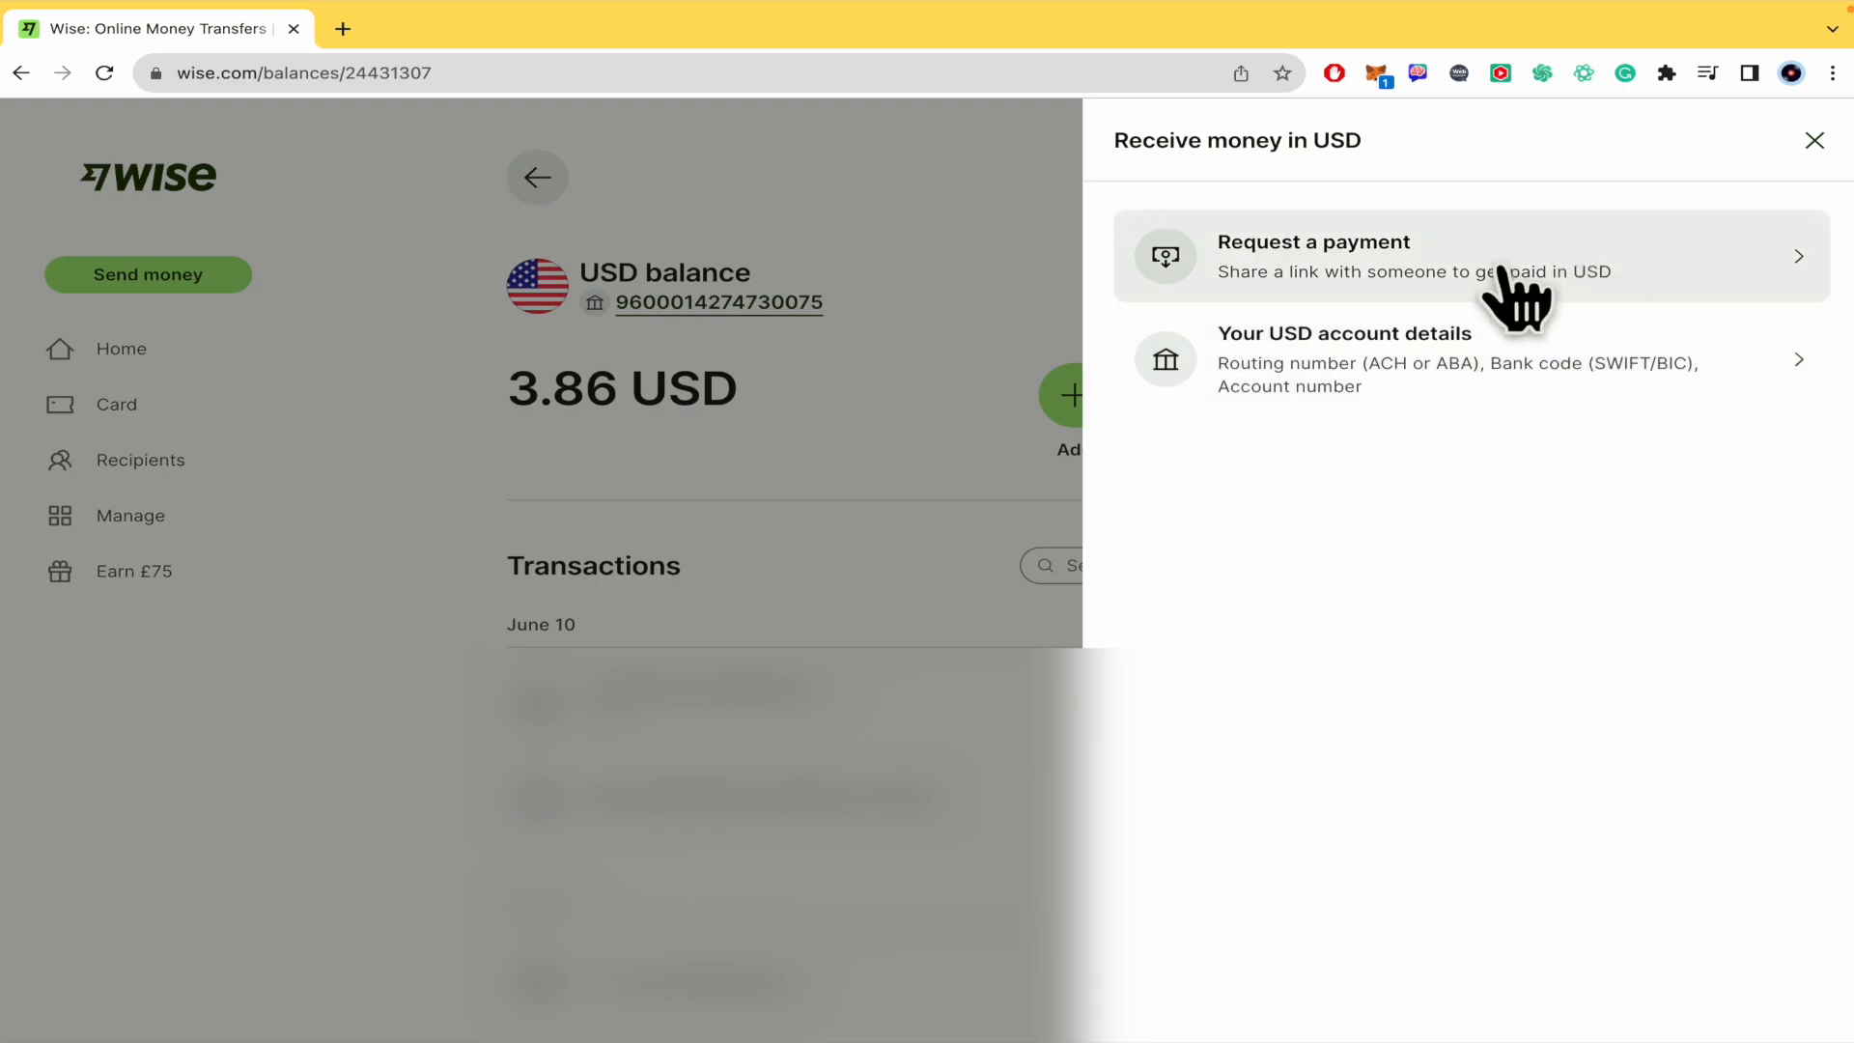
Start a new payment request via Request a payment.
left_click(1314, 257)
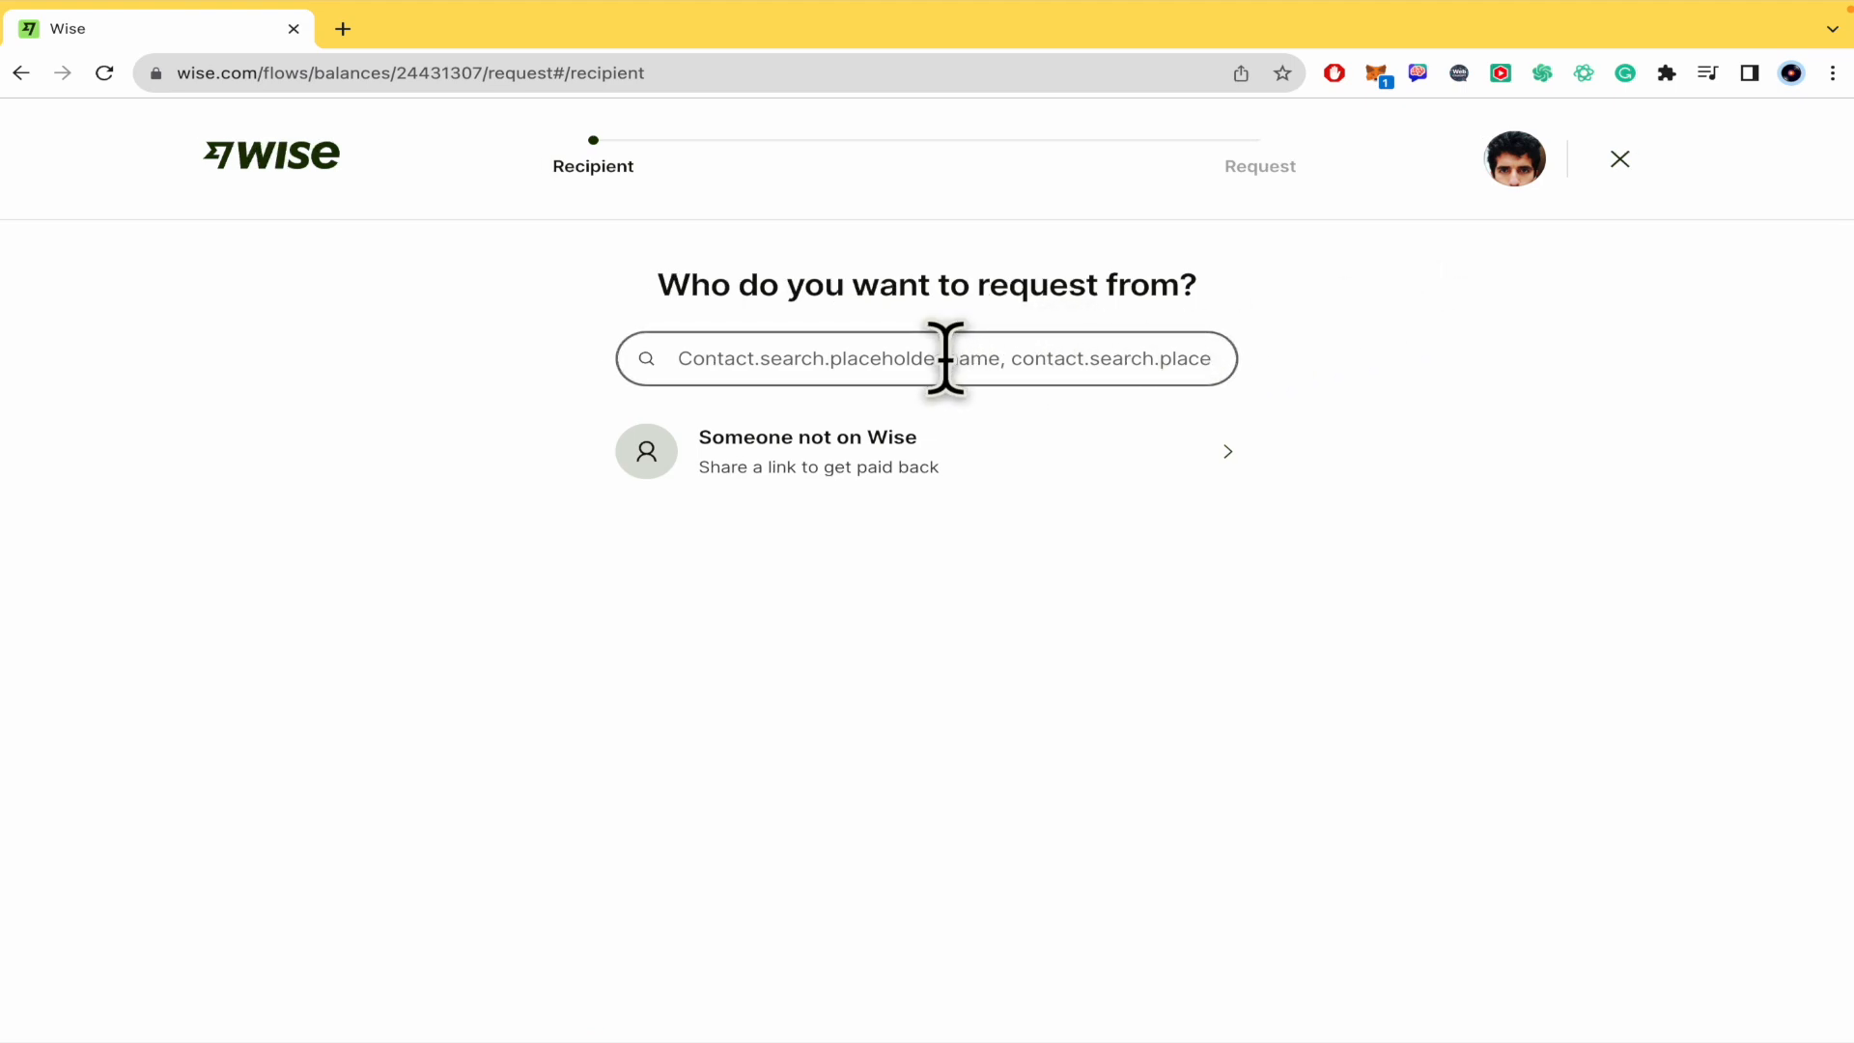
mouse_move(1069, 359)
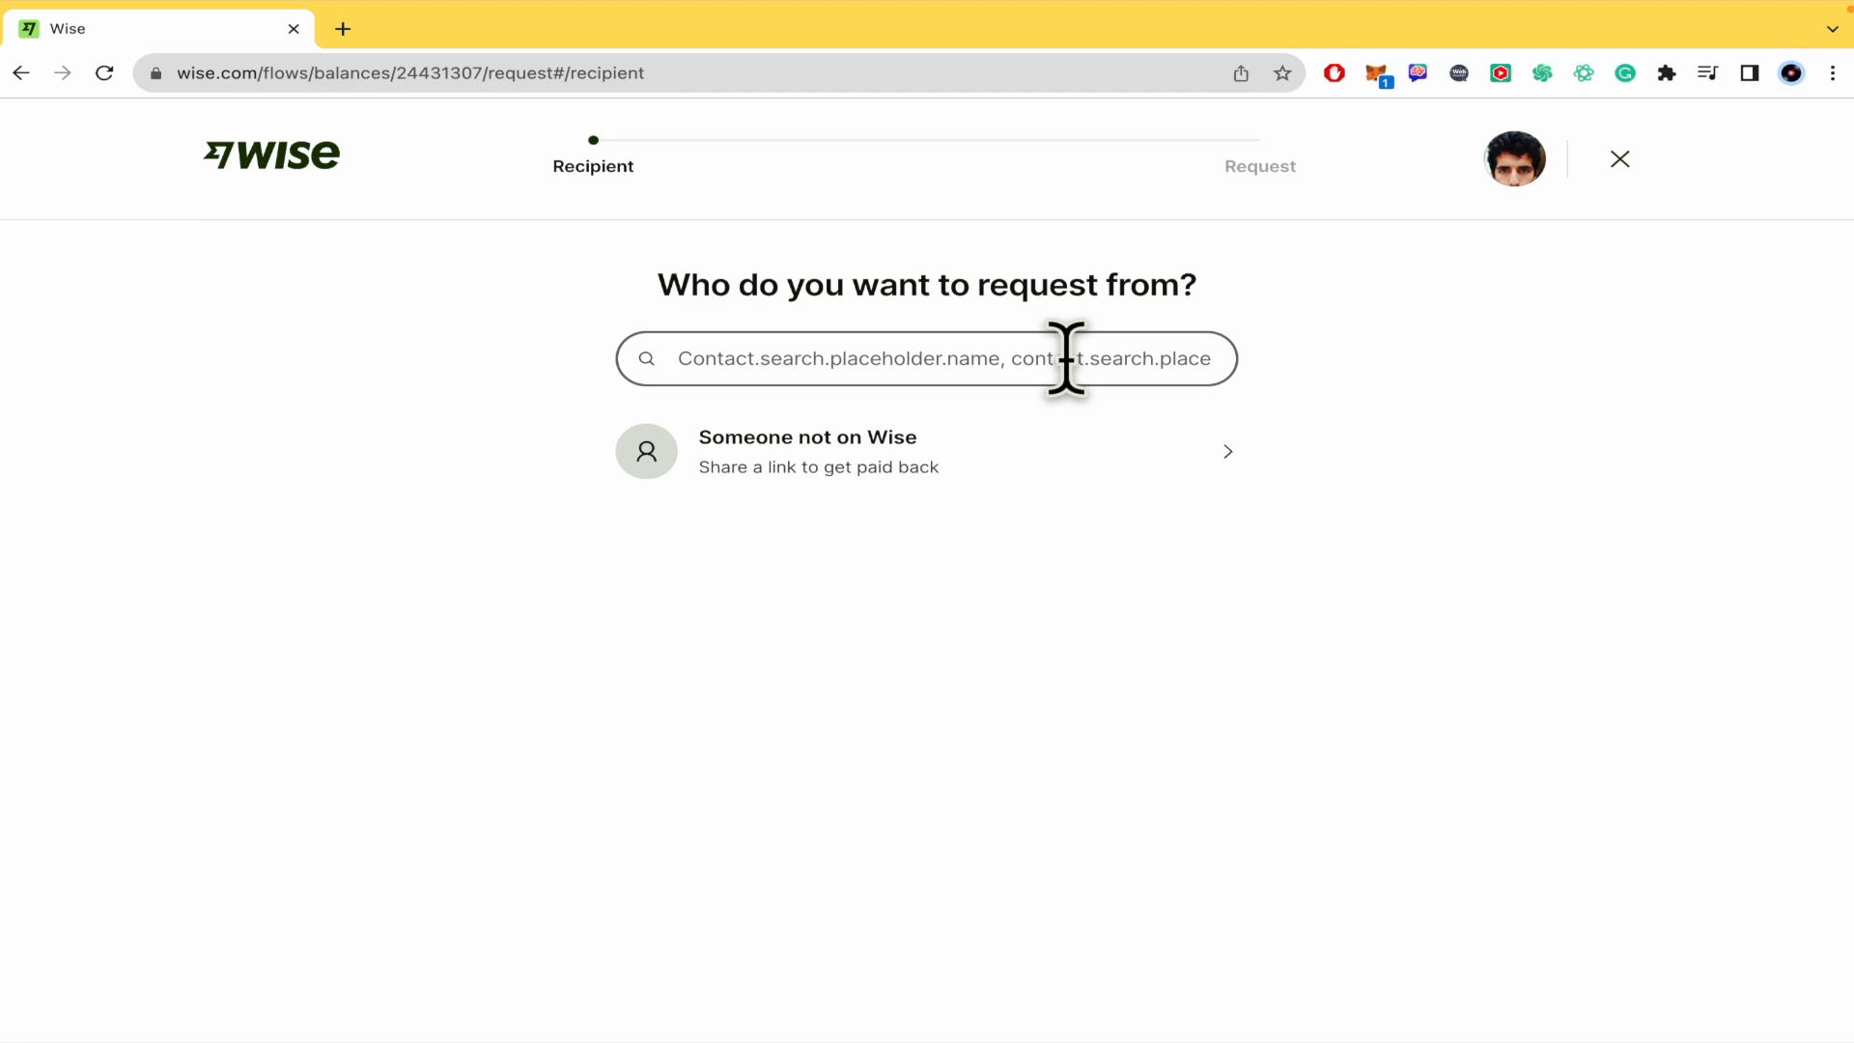
mouse_move(845, 485)
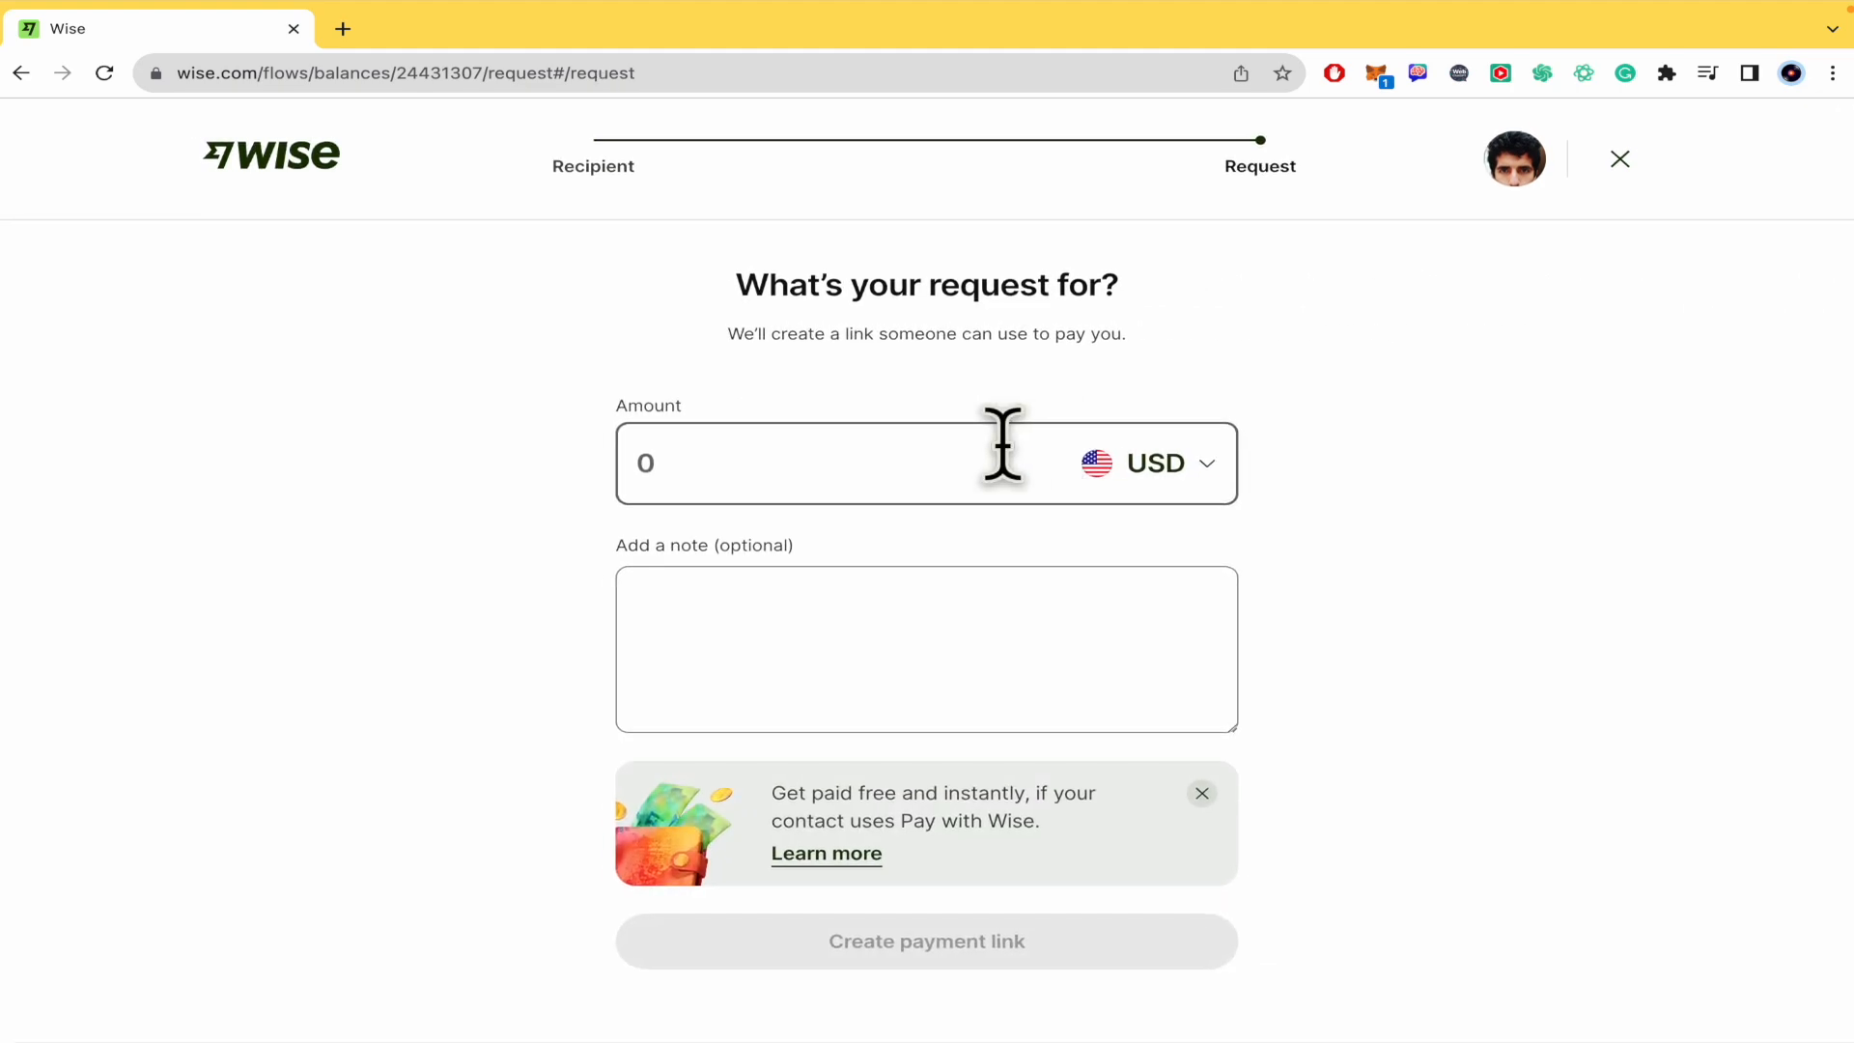
Request 500 USD with note 'This is the payment for my services' and create the link.
type("500")
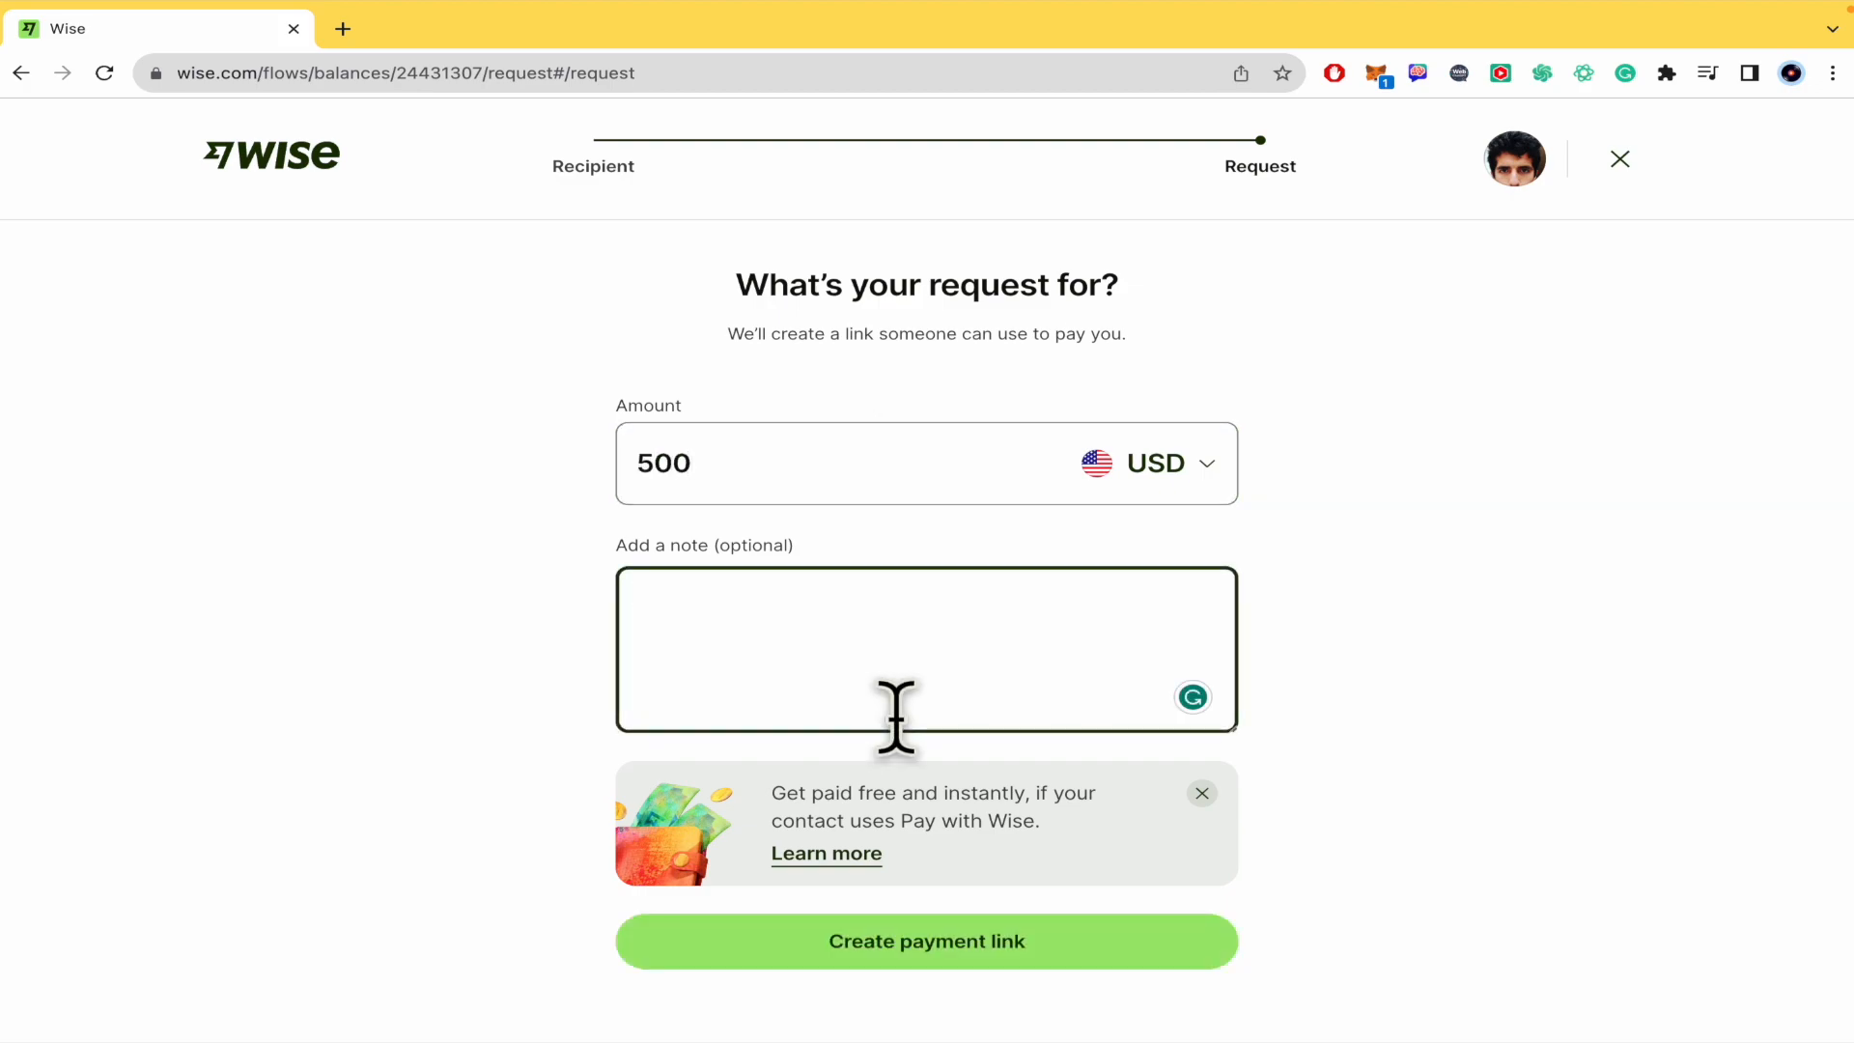
type("This is")
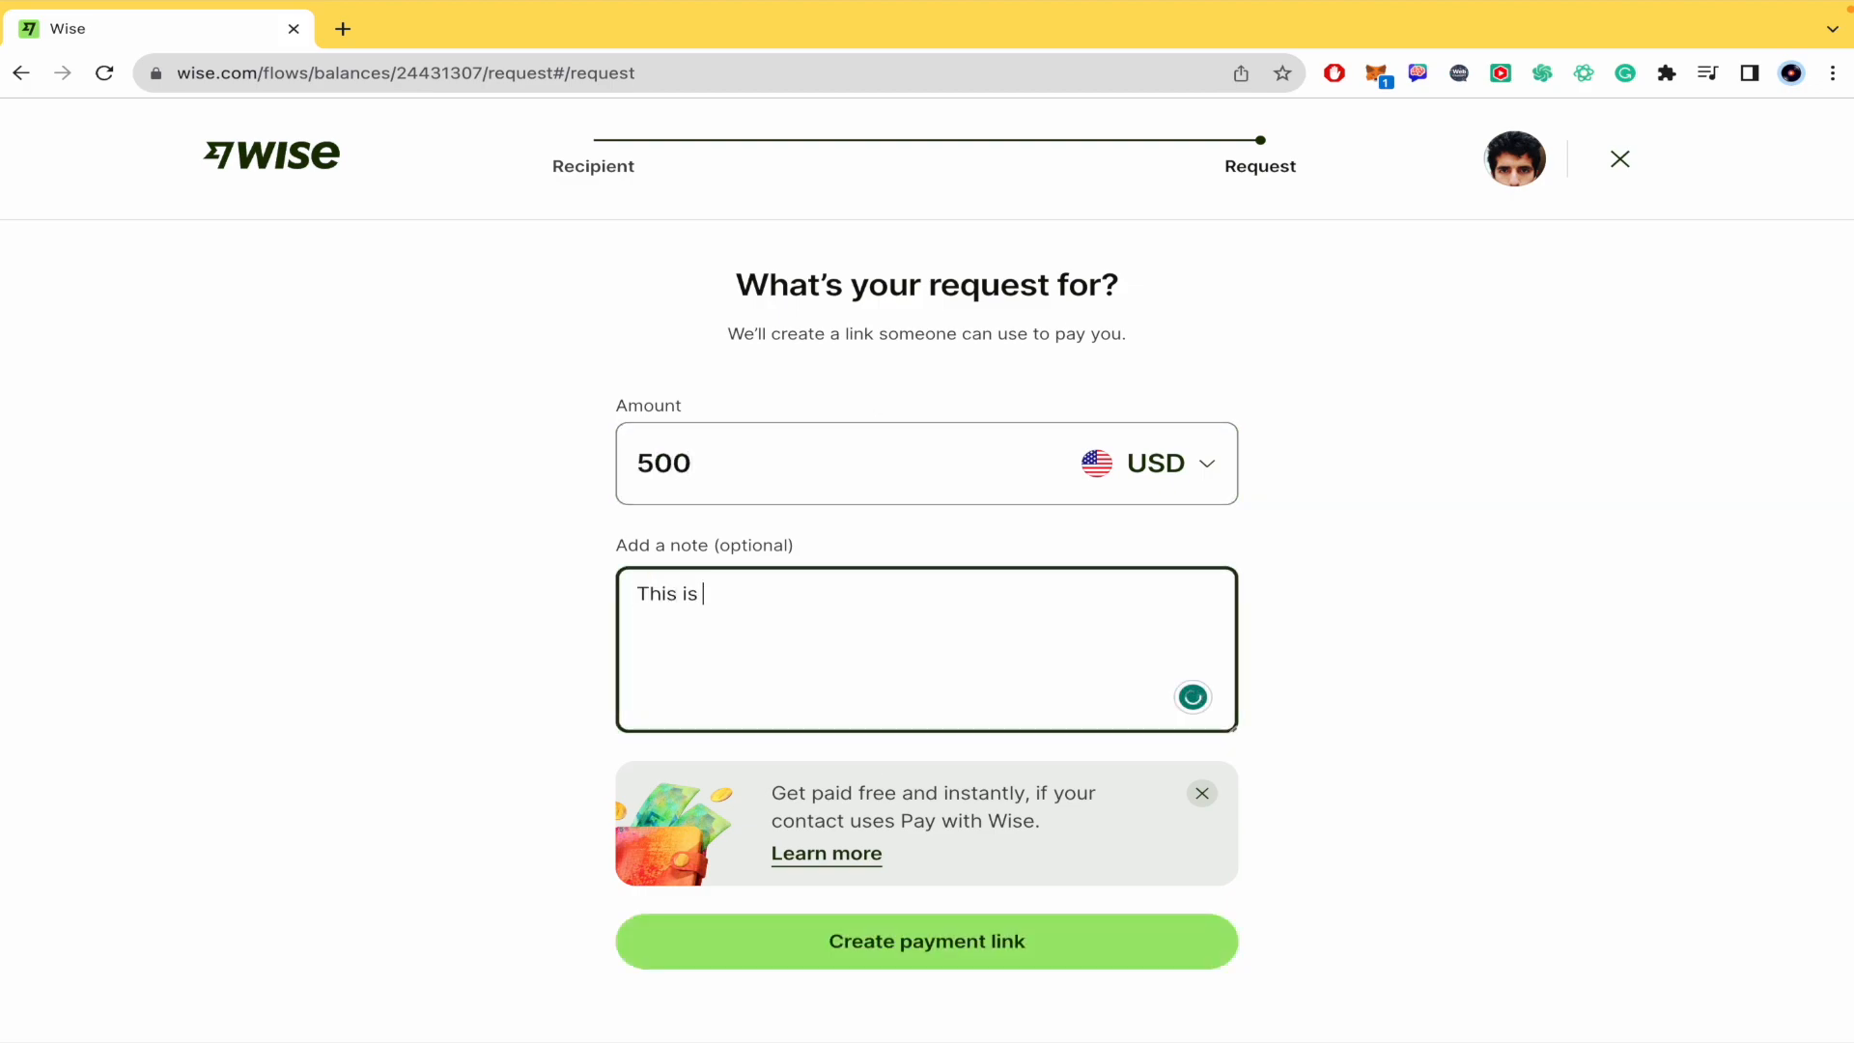
type("the payment for my")
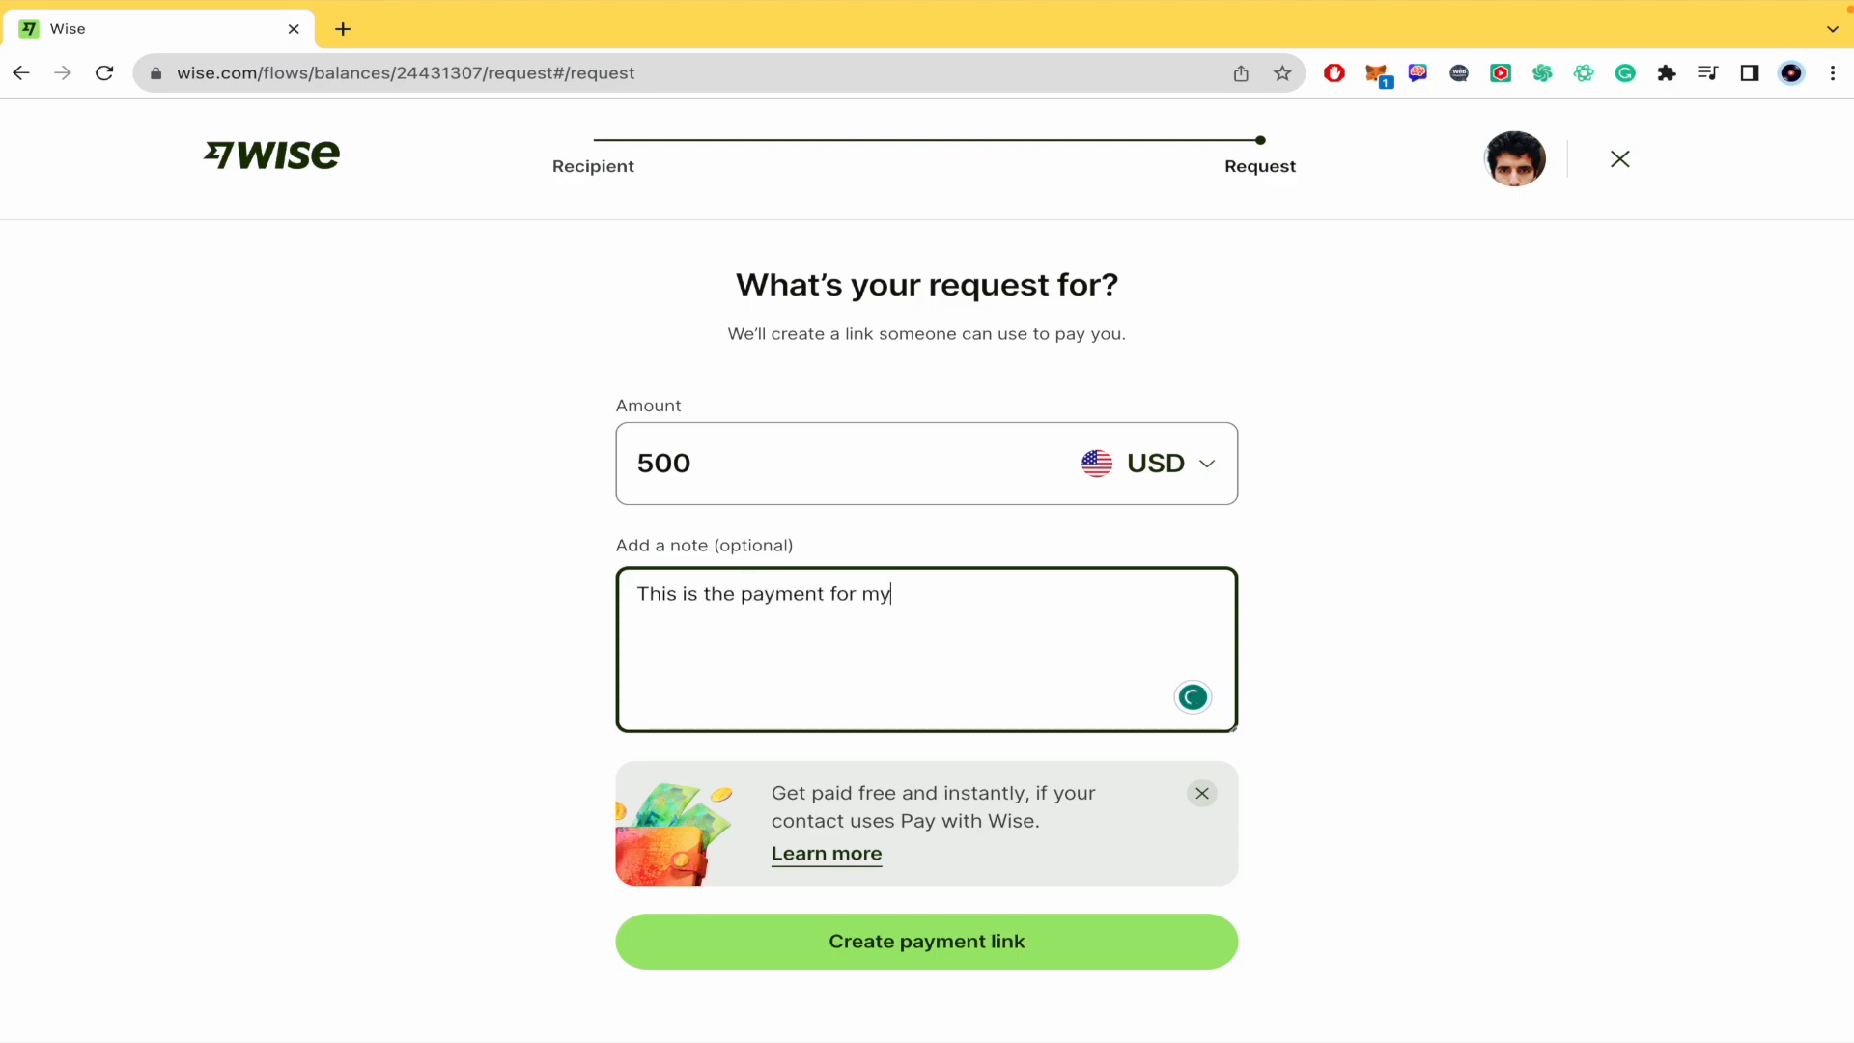
type("services")
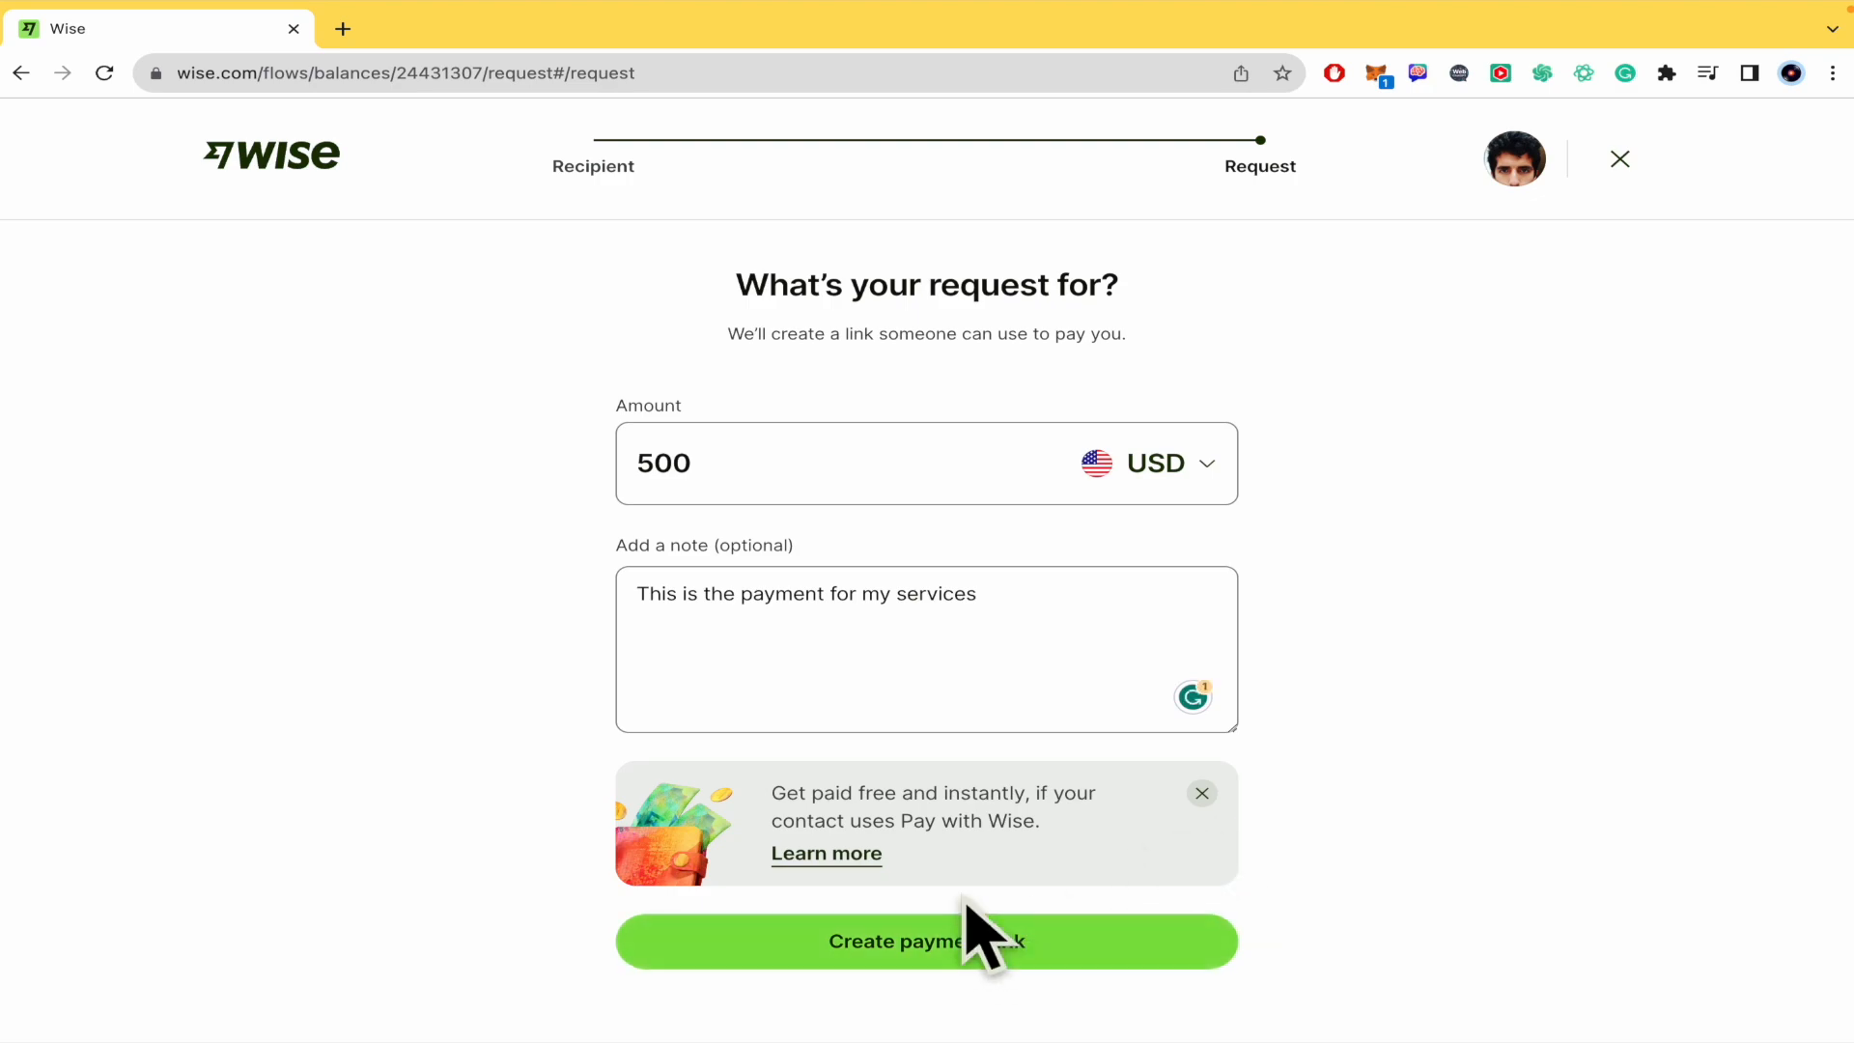
left_click(963, 941)
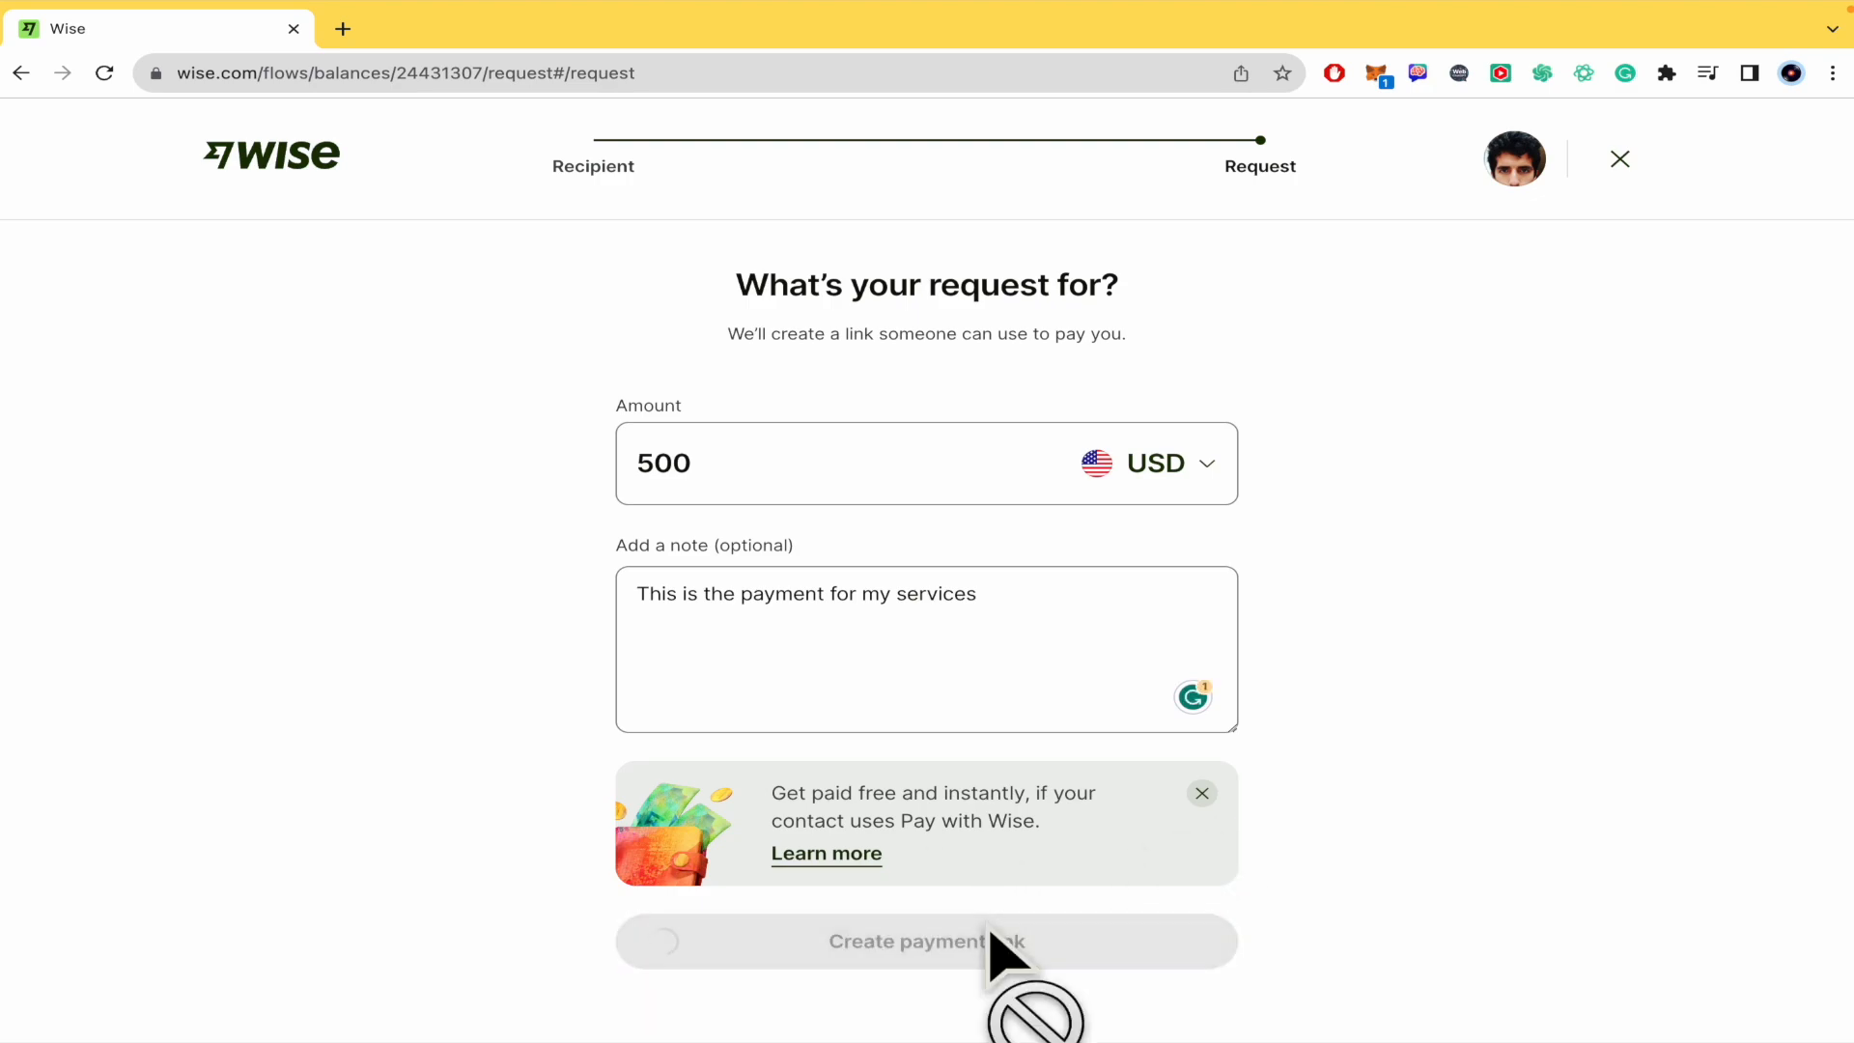
Bring up the Share your request link page with the generated link.
left_click(925, 941)
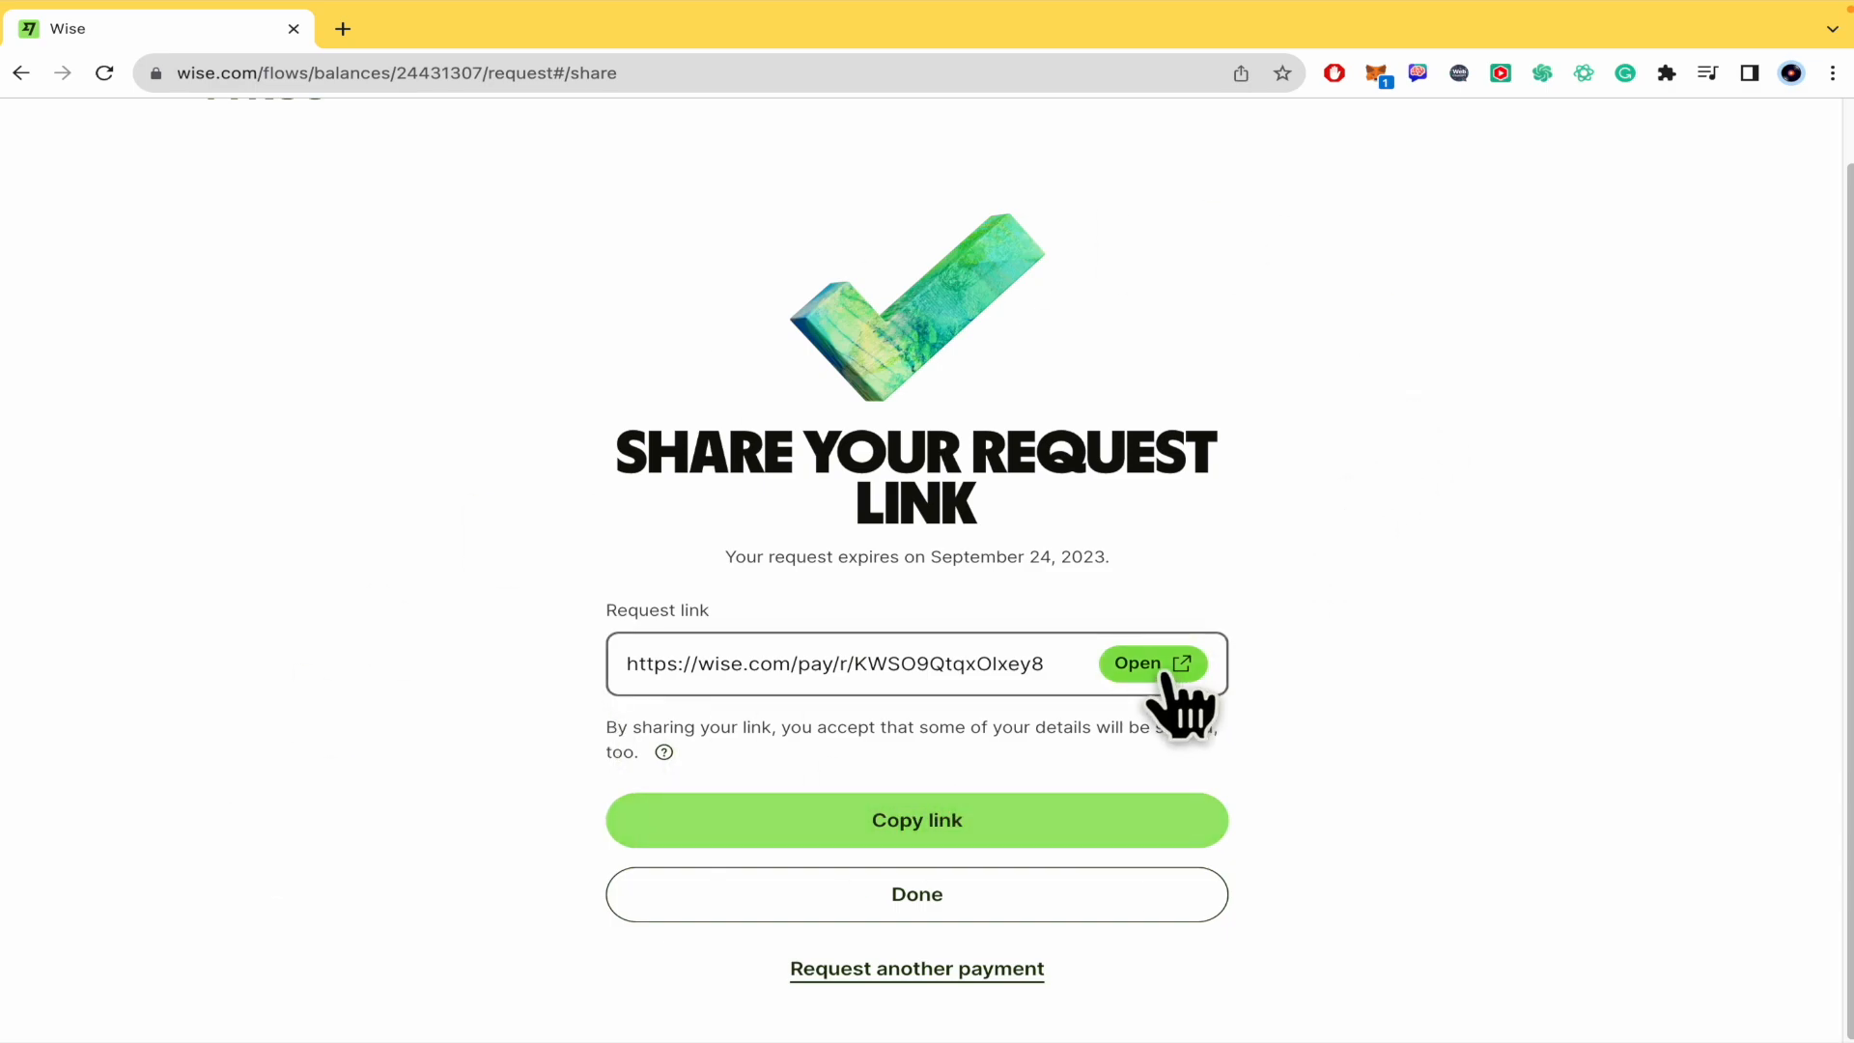
Open the request link in a new tab and scroll its 500 USD pay page.
left_click(1153, 663)
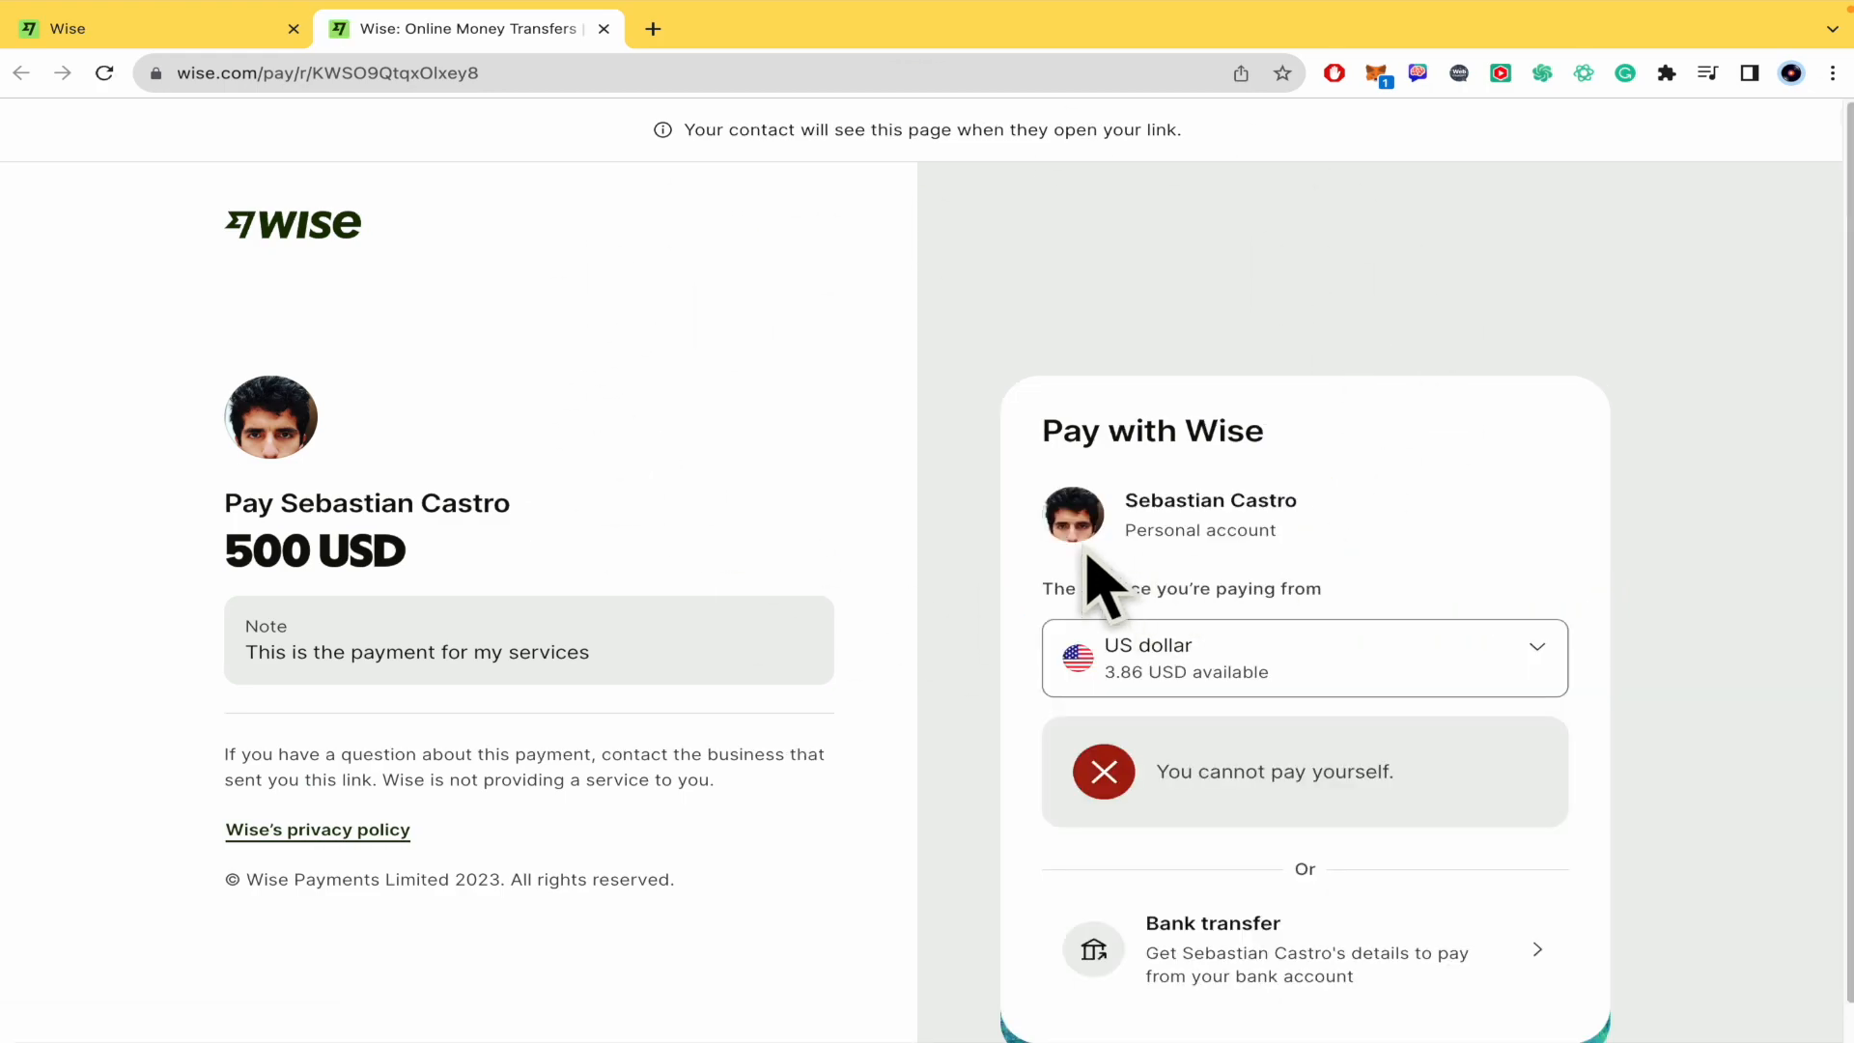
scroll("down", 3)
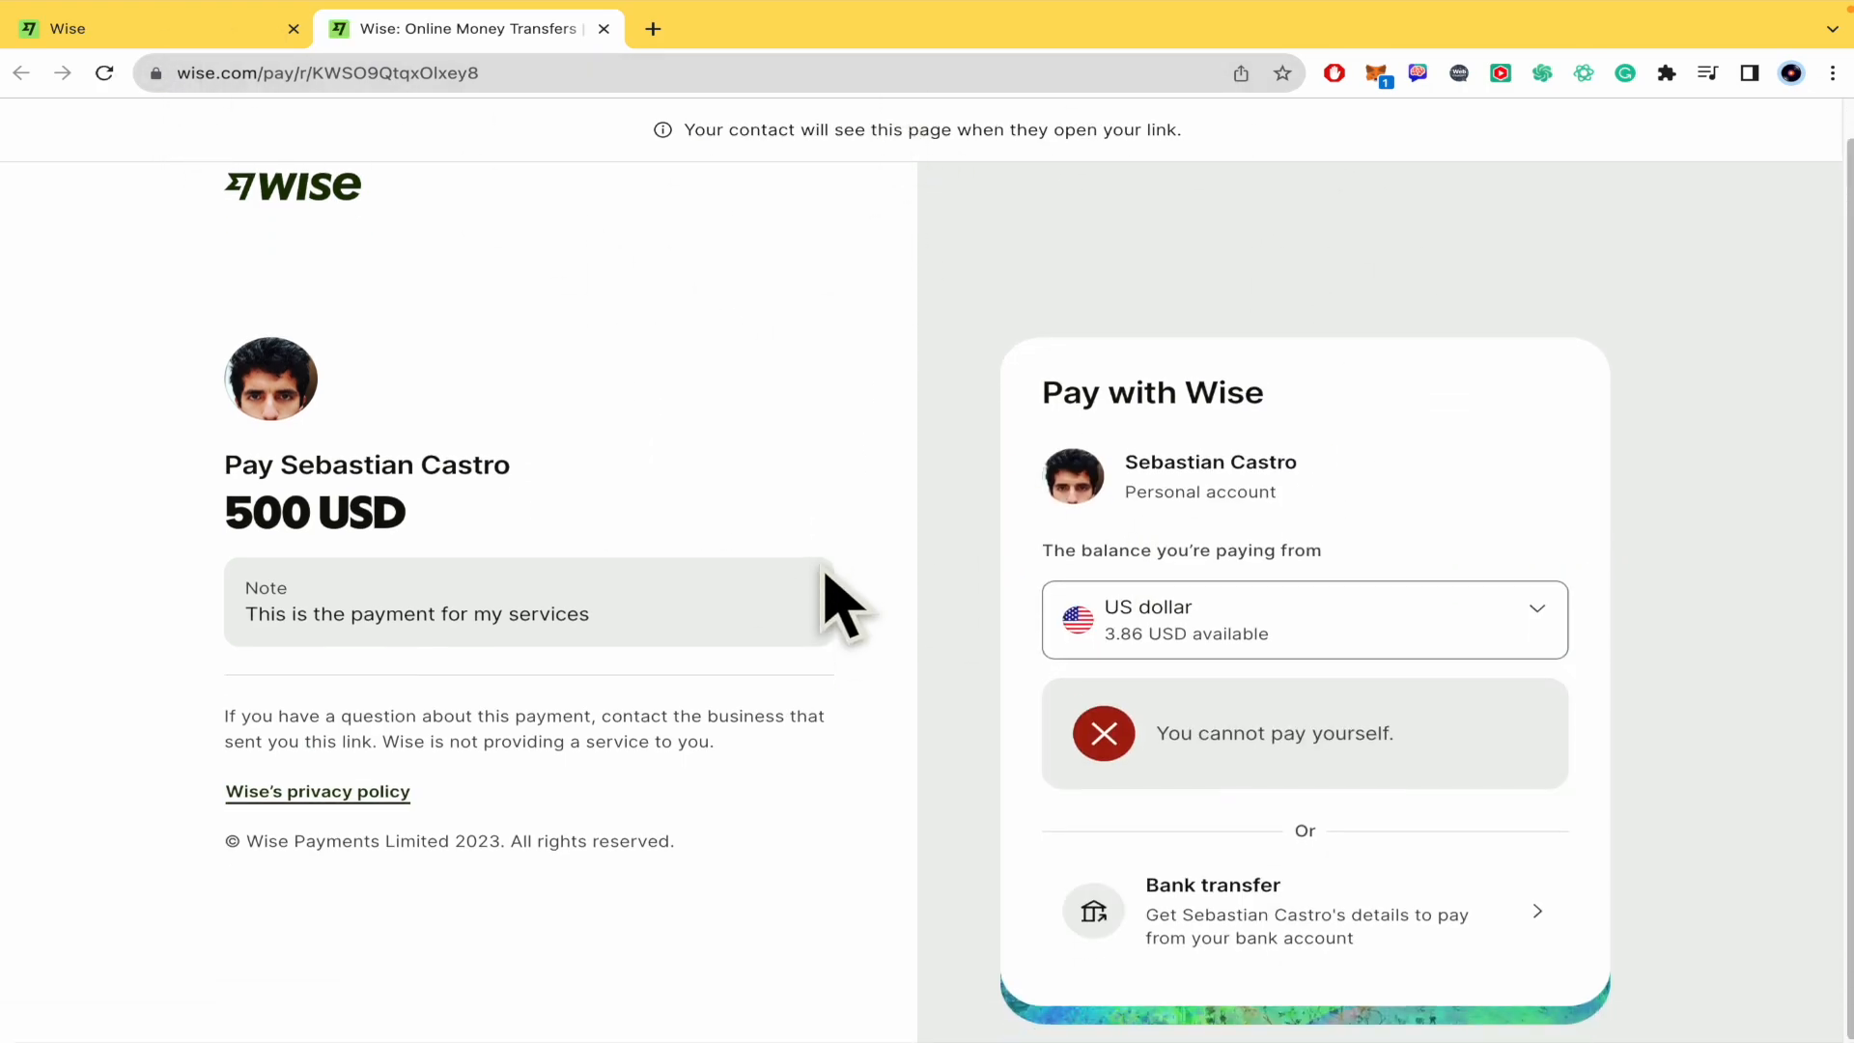
mouse_move(920, 628)
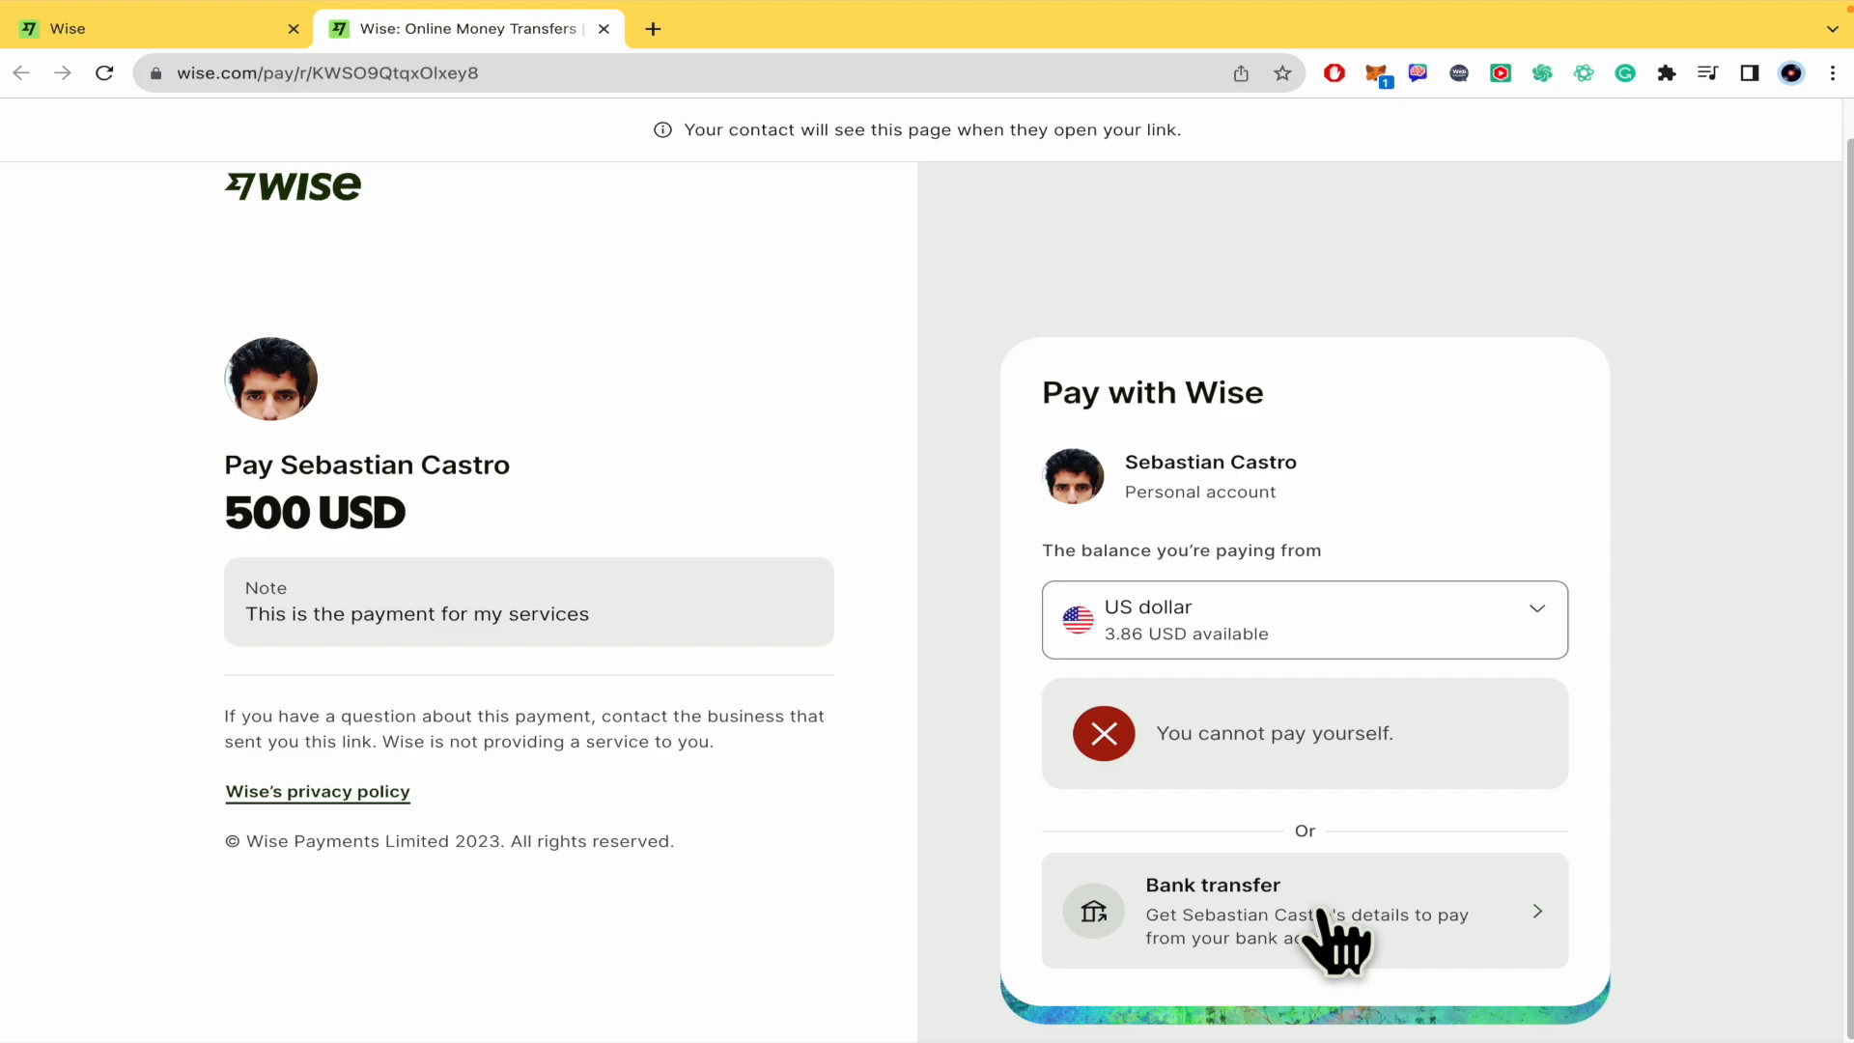
mouse_move(963, 547)
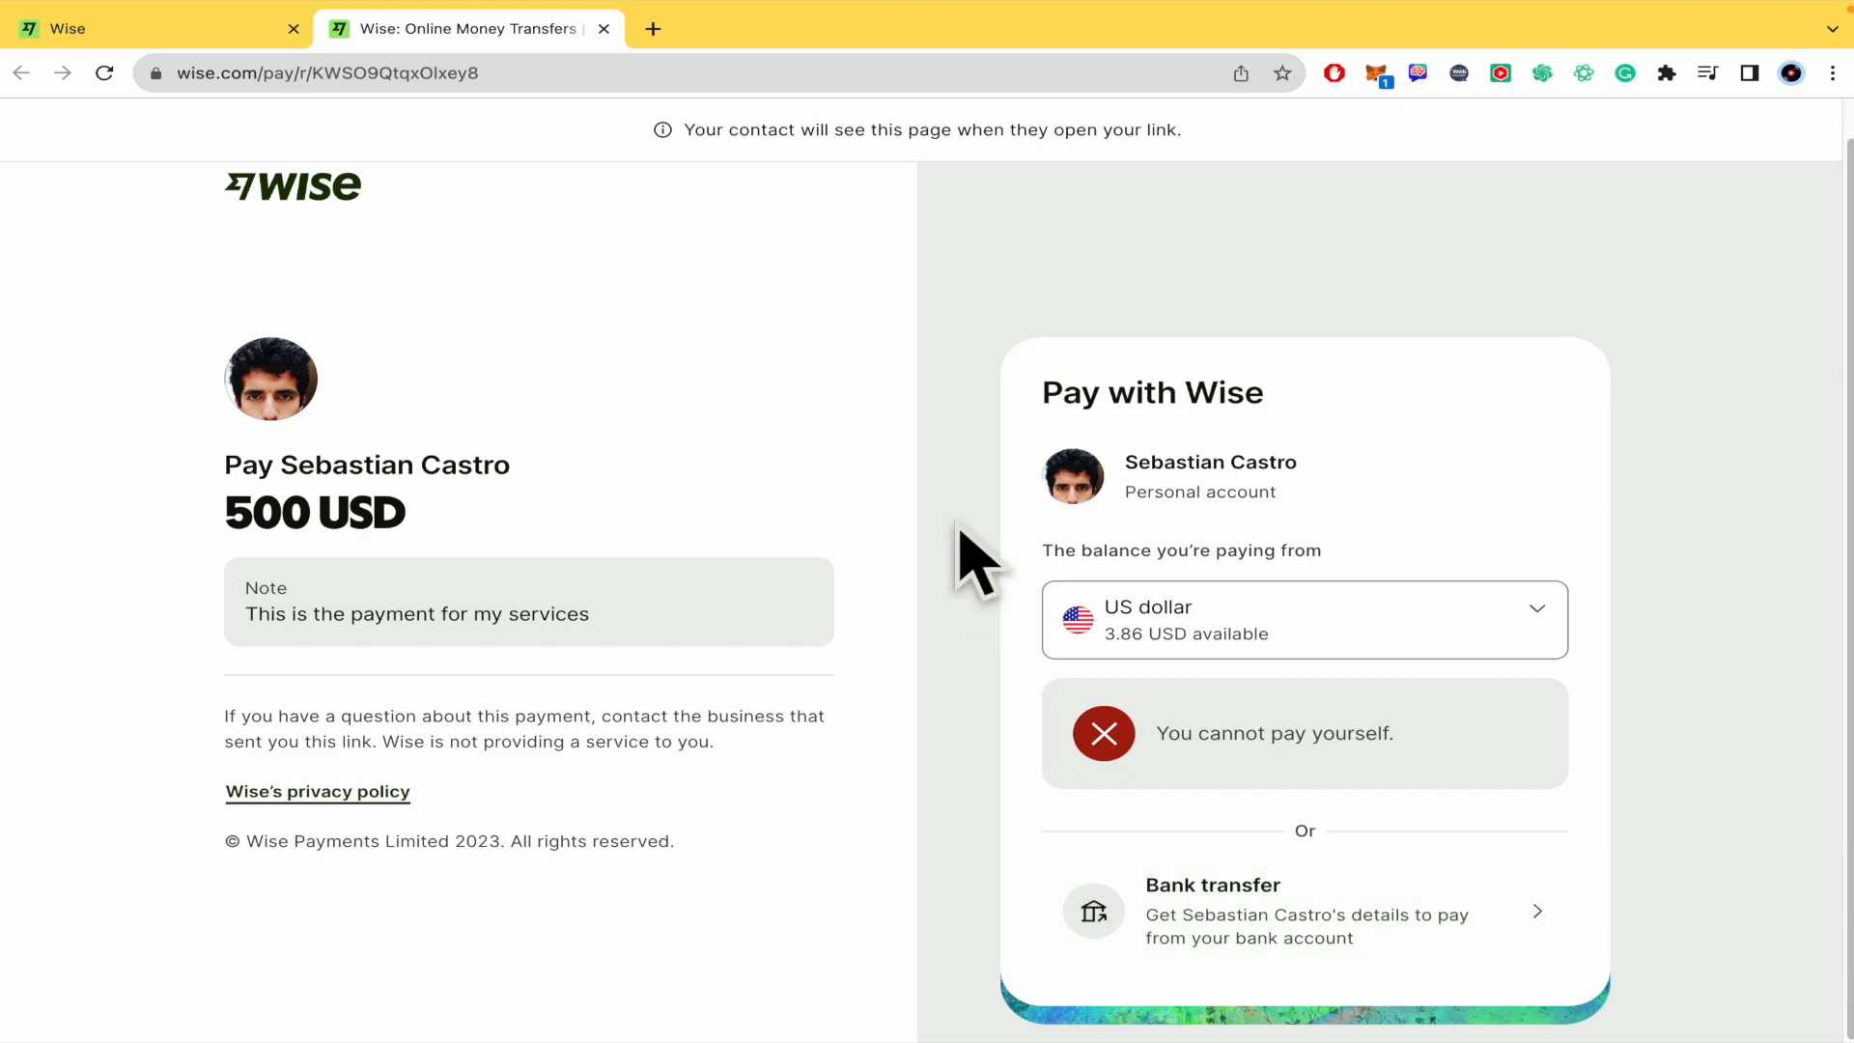